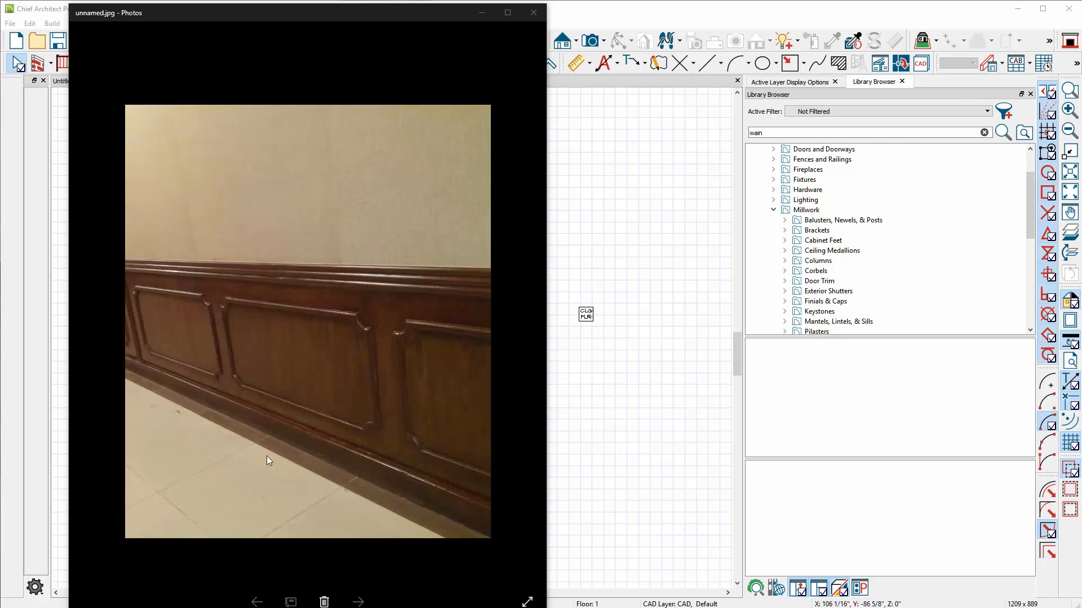
mouse_move(336, 429)
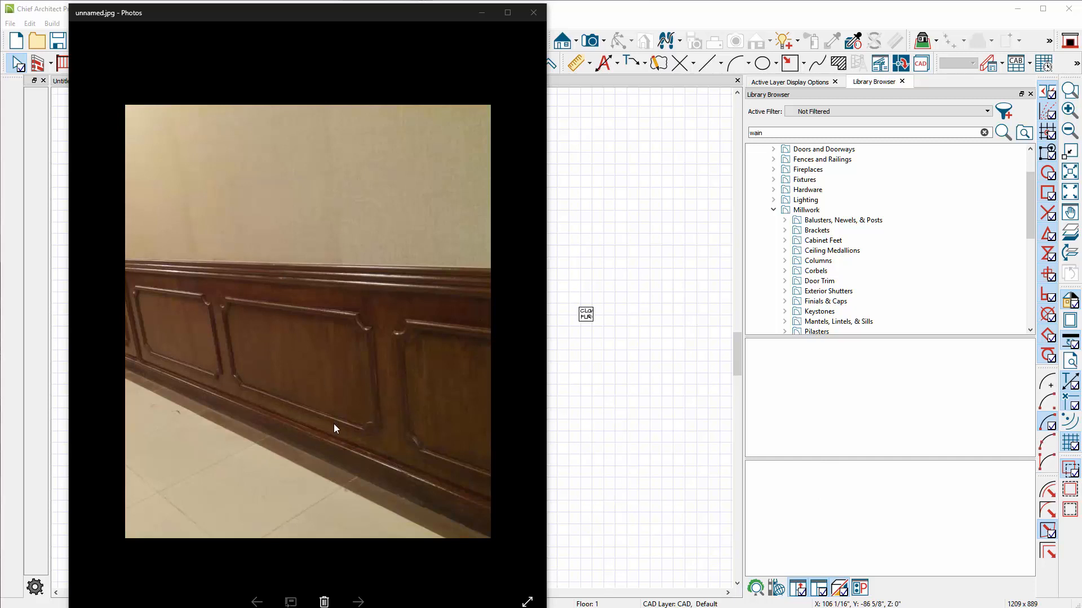
- Put away the unnamed.jpg wainscoting photo so the Chief Architect floor plan shows
left_click(533, 12)
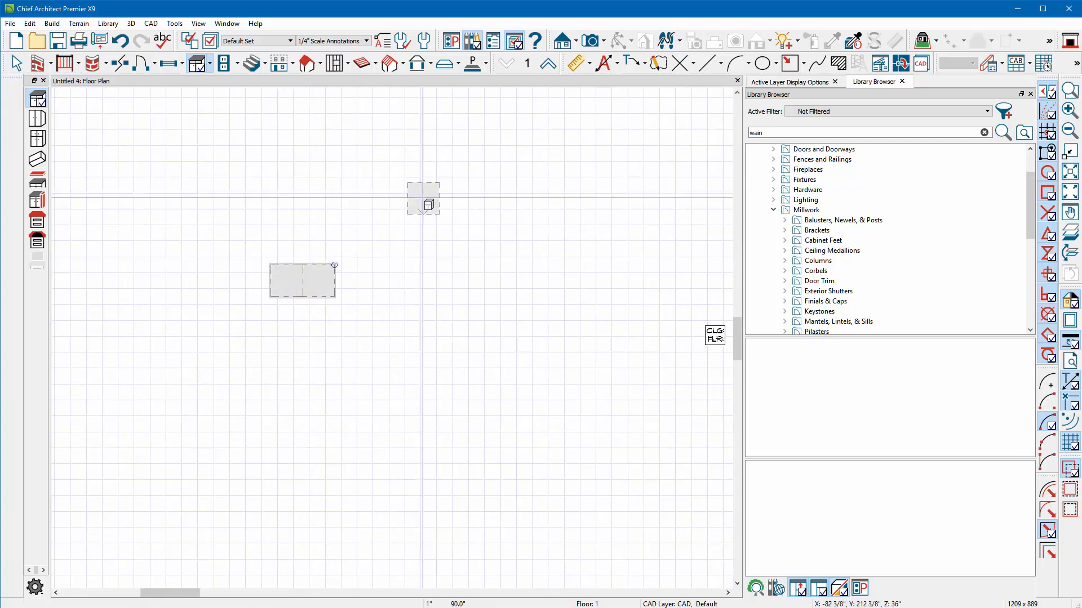
- Switch the camera to a Perspective Full Overview of the model
left_click(600, 40)
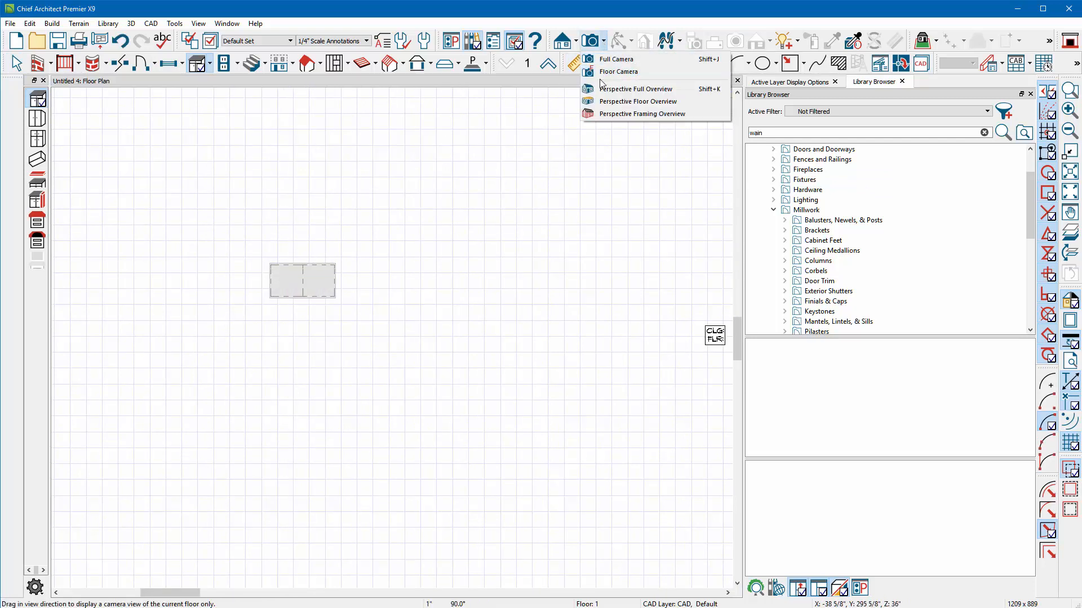
left_click(636, 89)
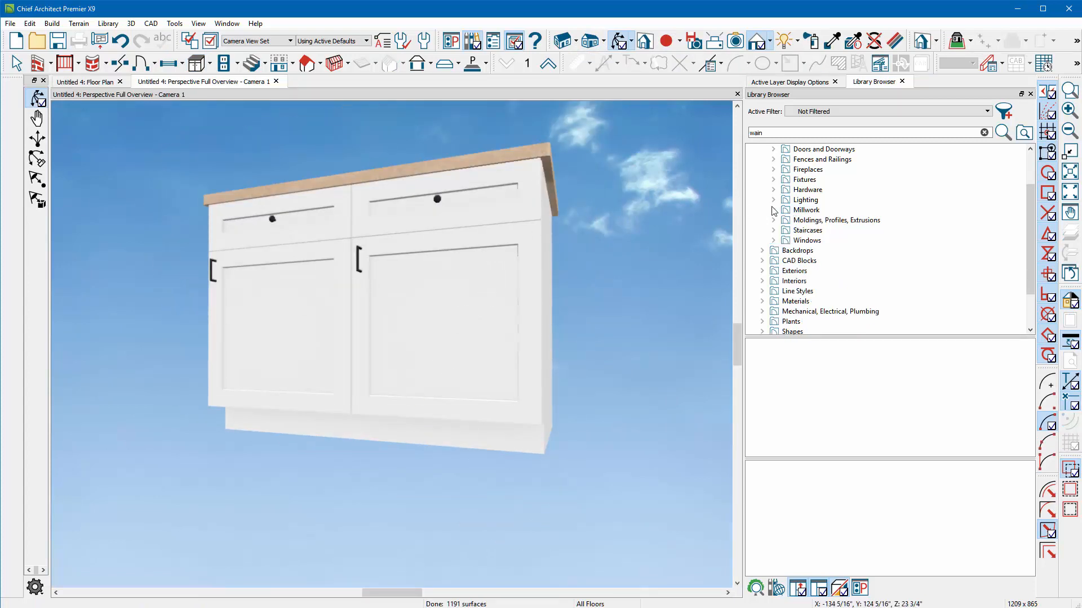
- Collapse the core catalogs and preview Adams Wood, Amarr and American Woodmark manufacturer catalogs
left_click(763, 160)
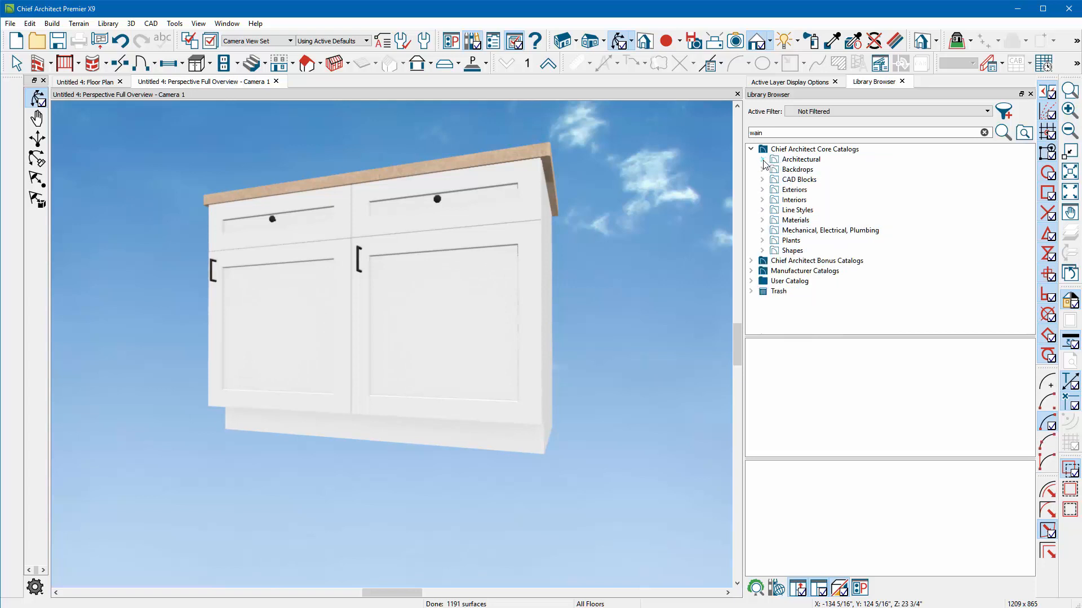
left_click(750, 149)
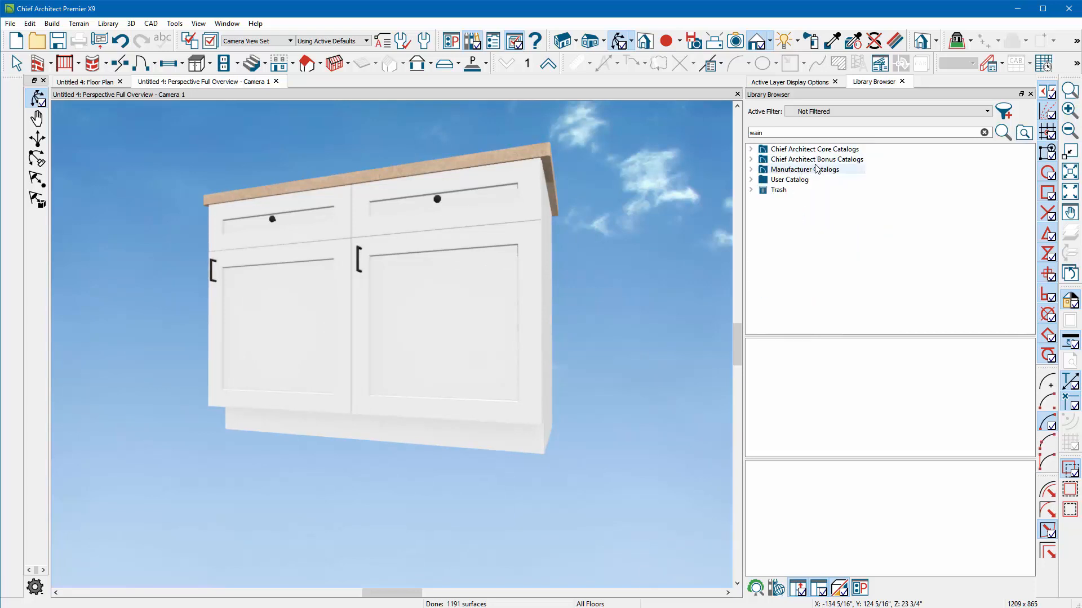
left_click(804, 169)
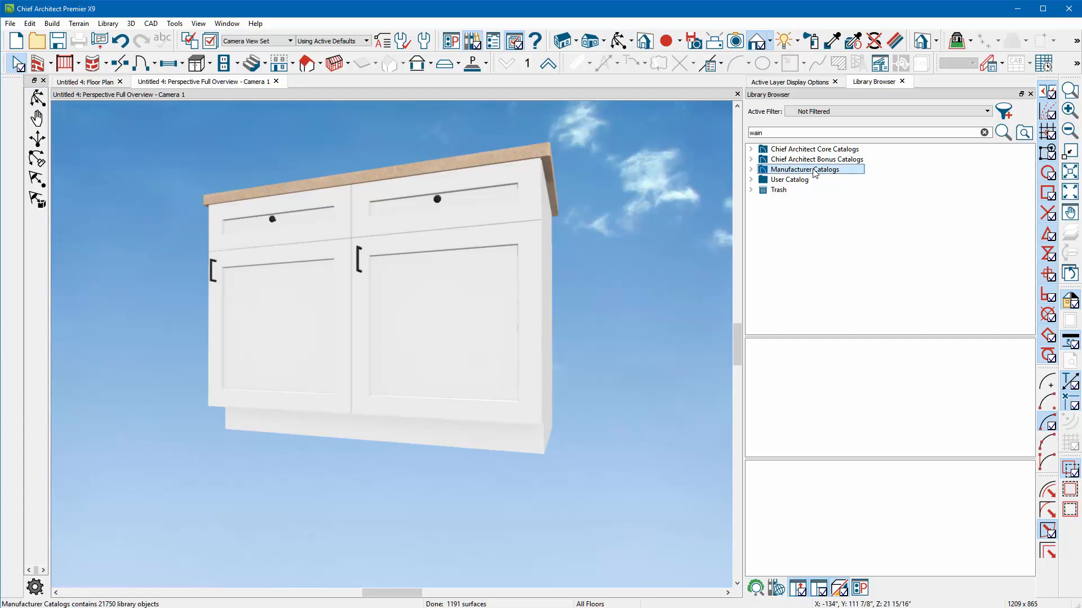
left_click(751, 169)
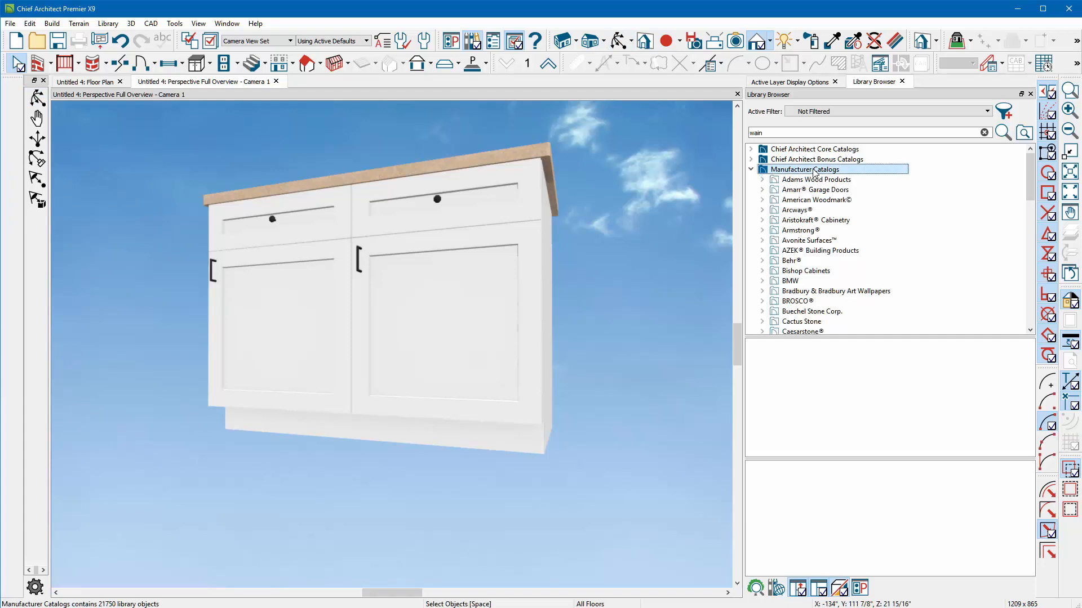
left_click(817, 179)
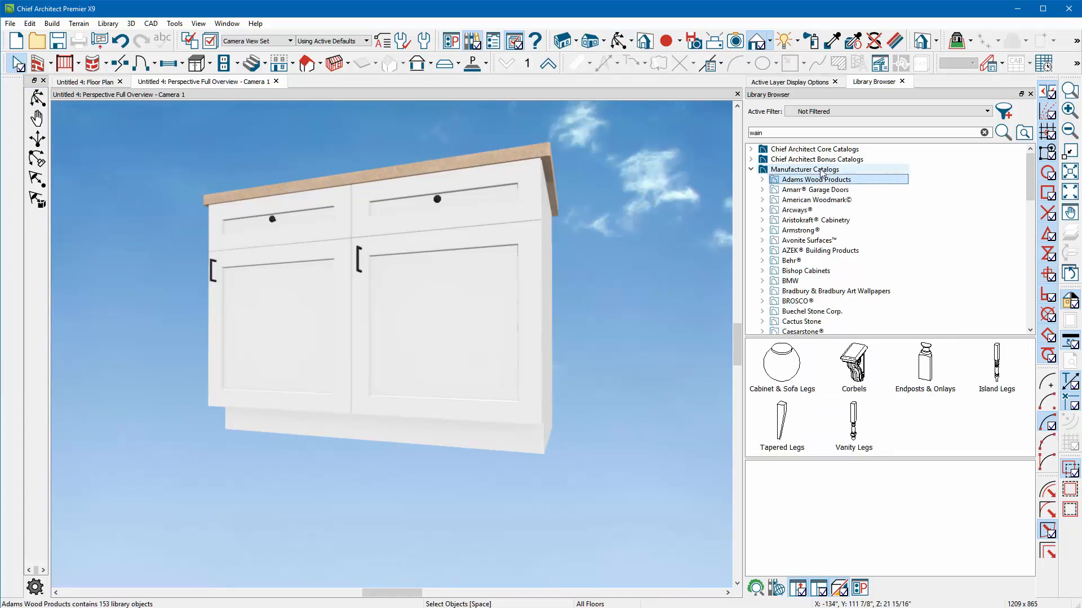
left_click(816, 189)
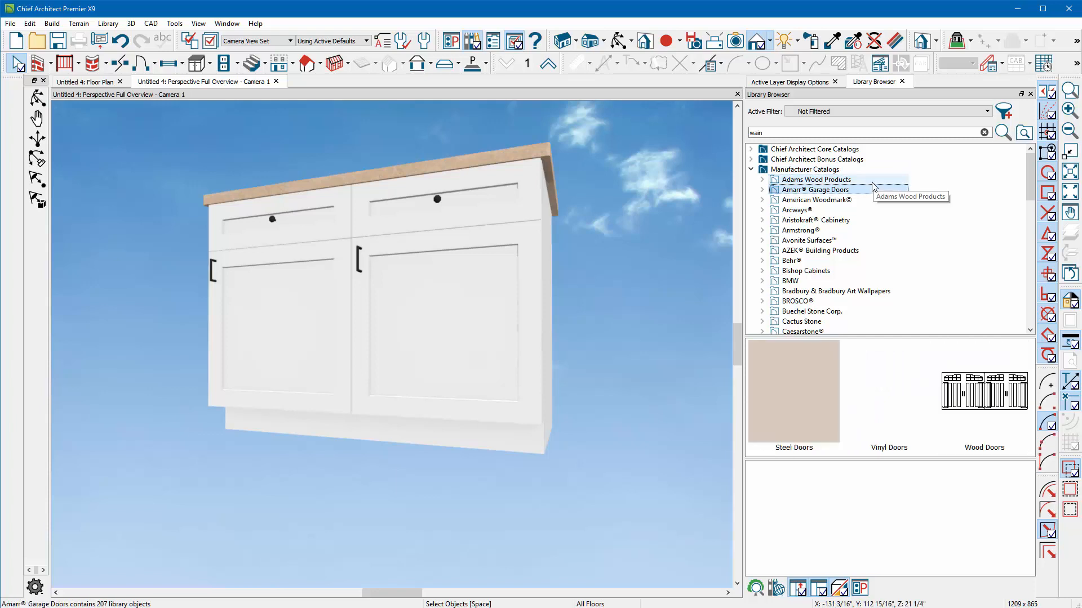
left_click(816, 199)
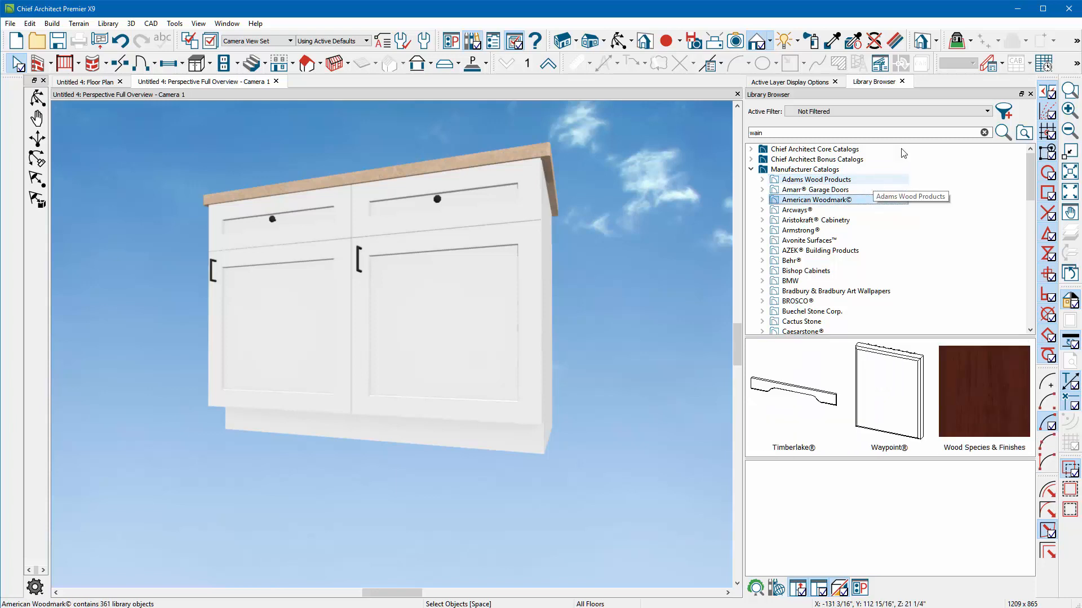
- Browse American Woodmark Portfolio door styles, Aristokraft door styles and Bishop Cabinets wood finishes
left_click(762, 200)
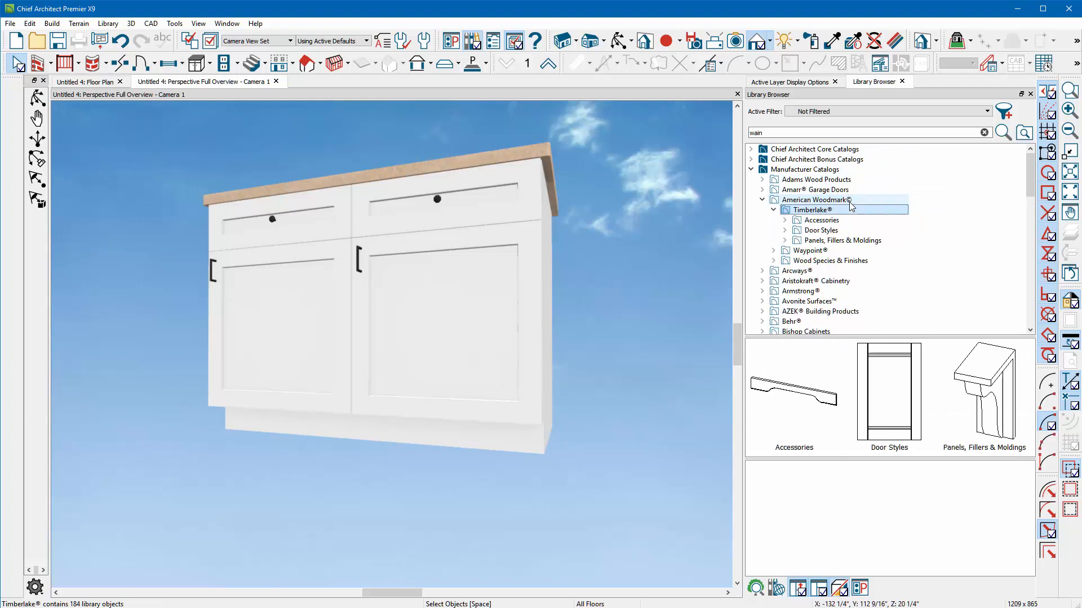
left_click(822, 229)
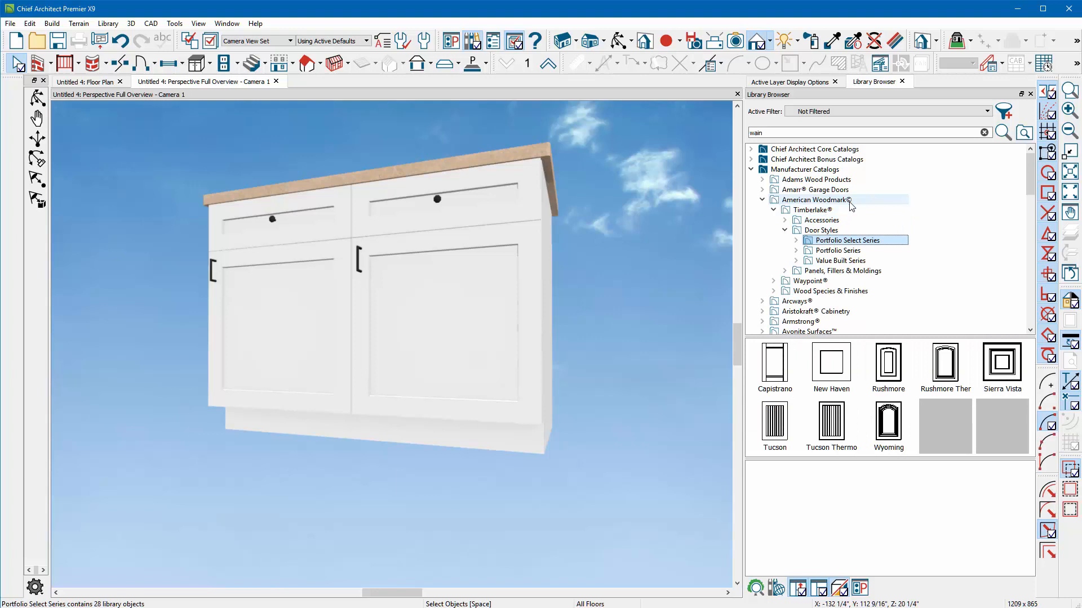
left_click(837, 250)
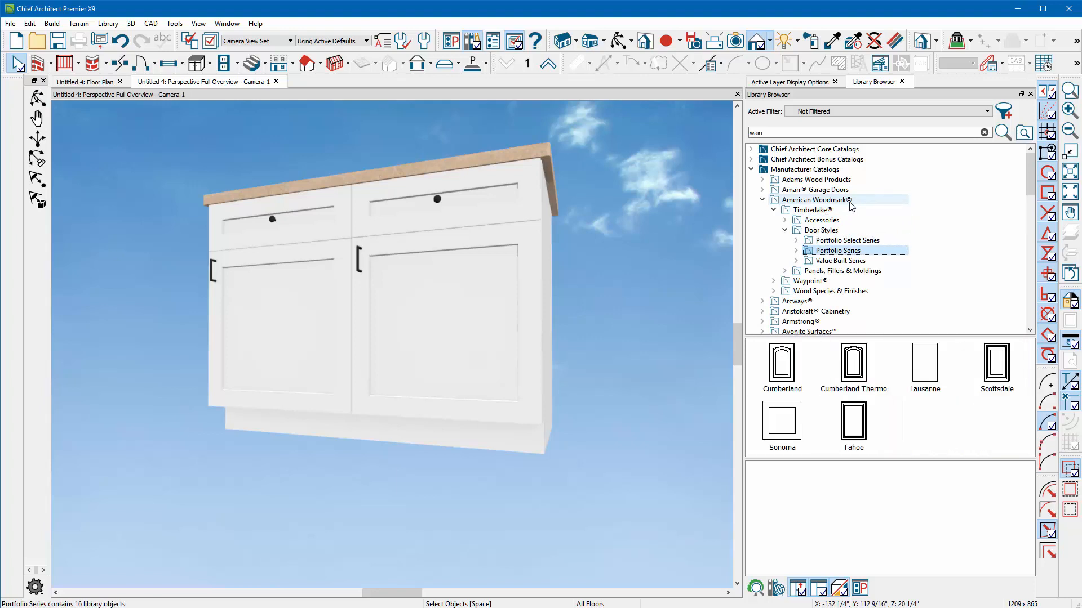
left_click(843, 271)
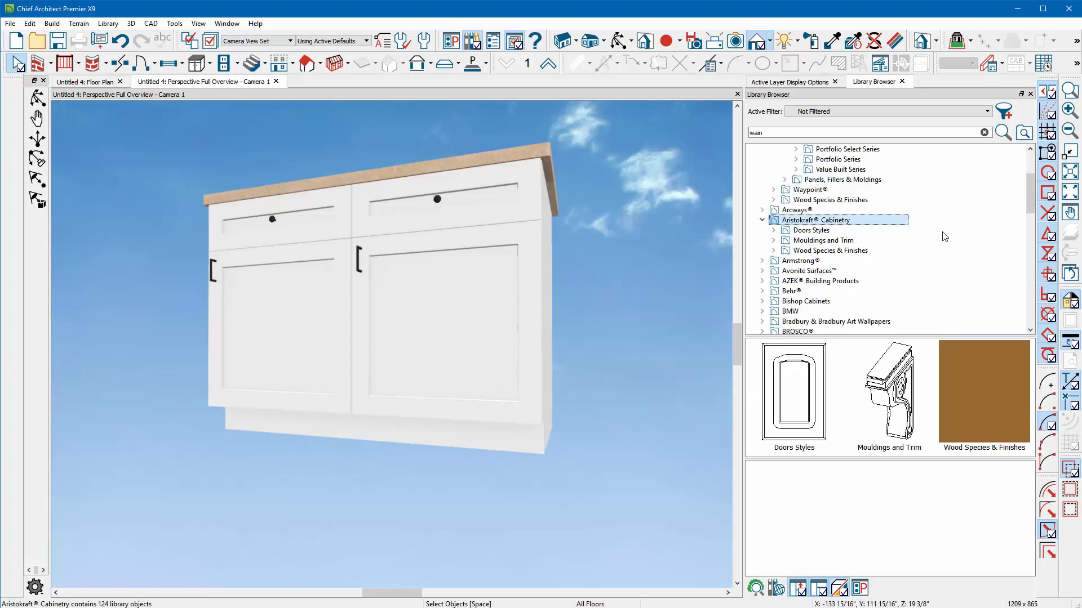
left_click(811, 230)
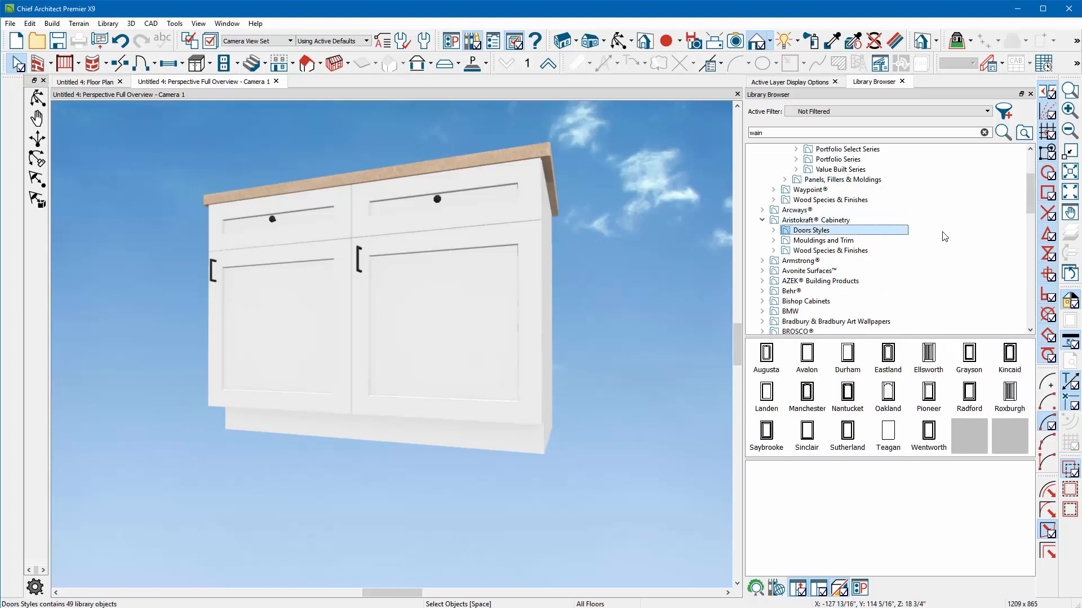
left_click(822, 240)
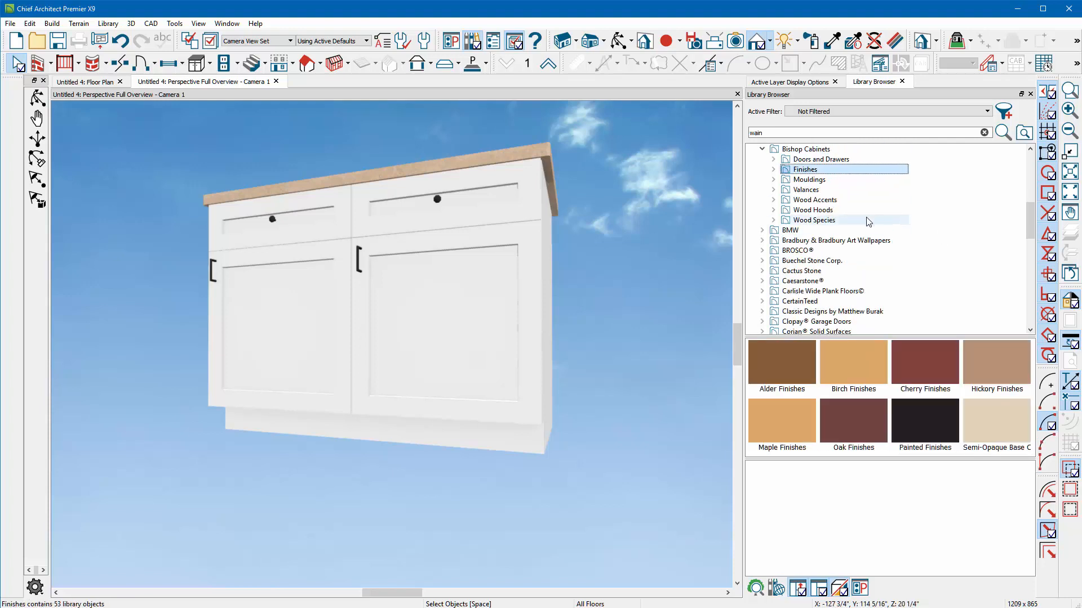
mouse_move(855, 261)
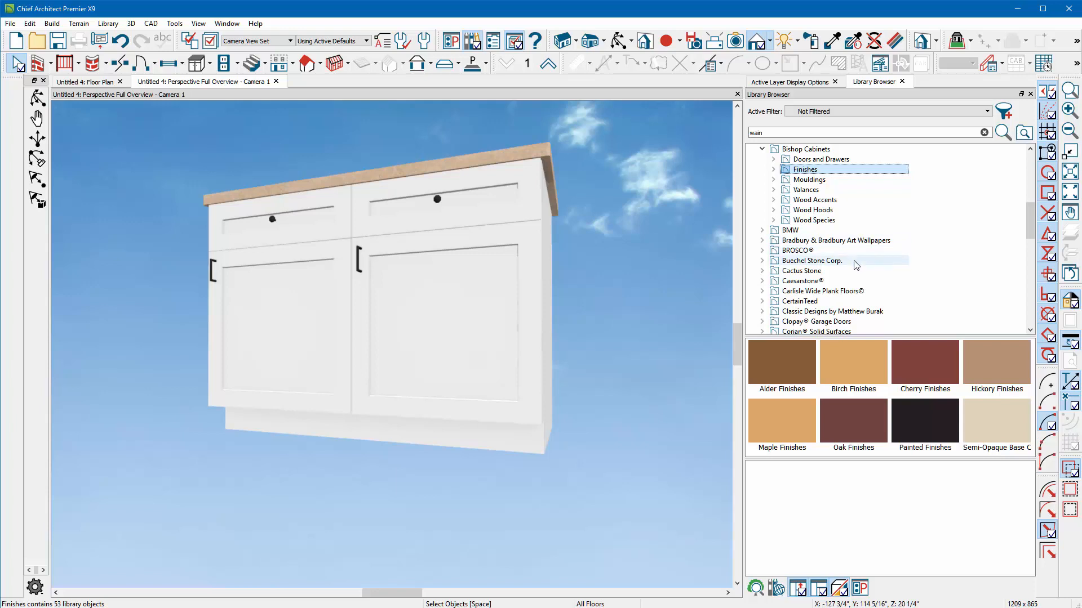
scroll("down", 3)
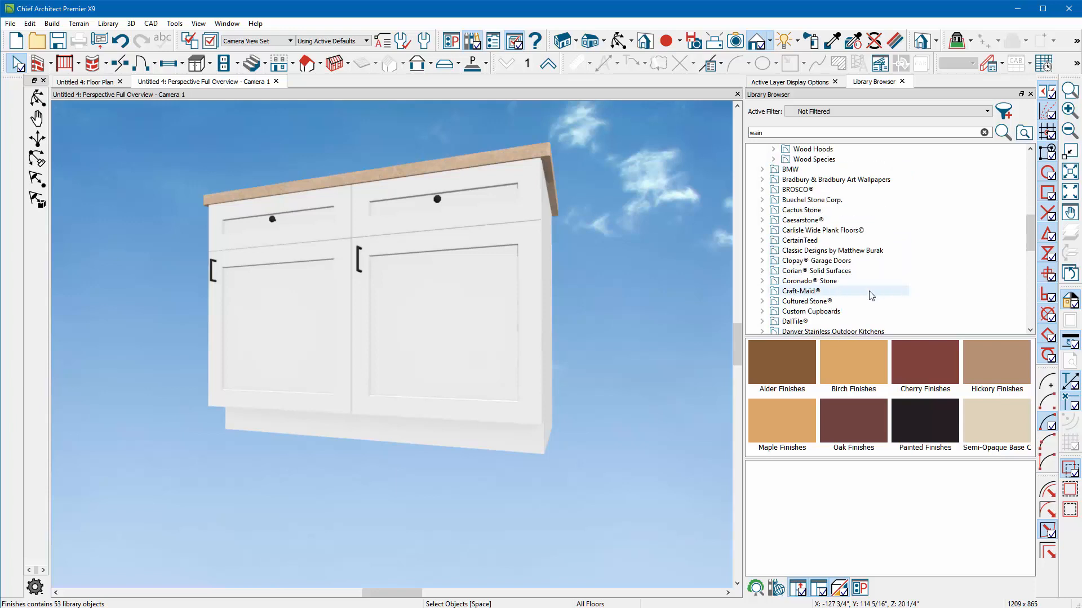
- Apply the Craft-Maid Buckingham #5500 door style to the cabinet's right-hand door
left_click(800, 291)
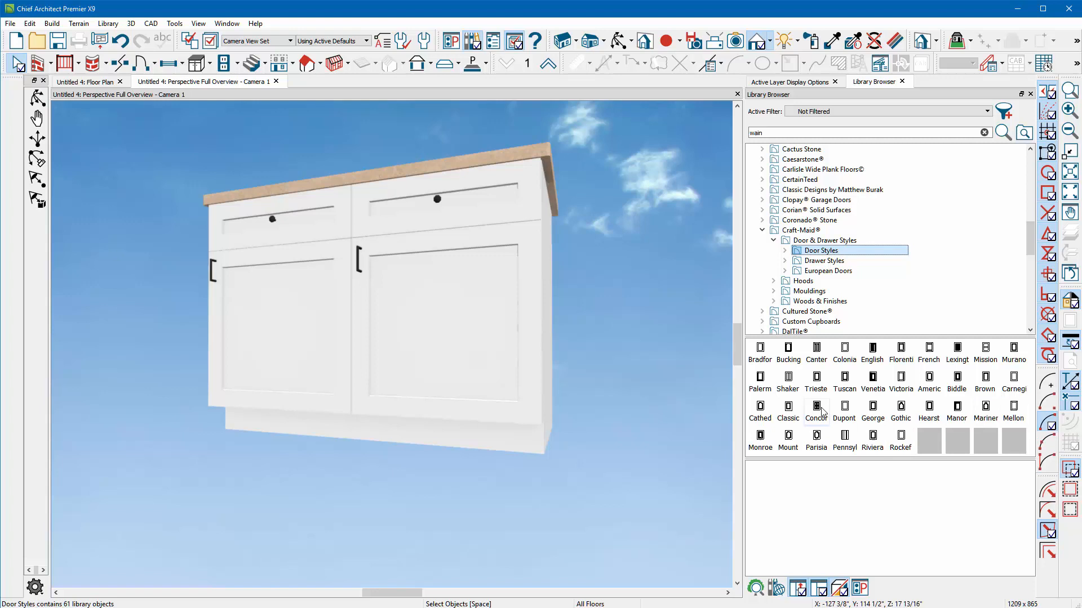
left_click(787, 436)
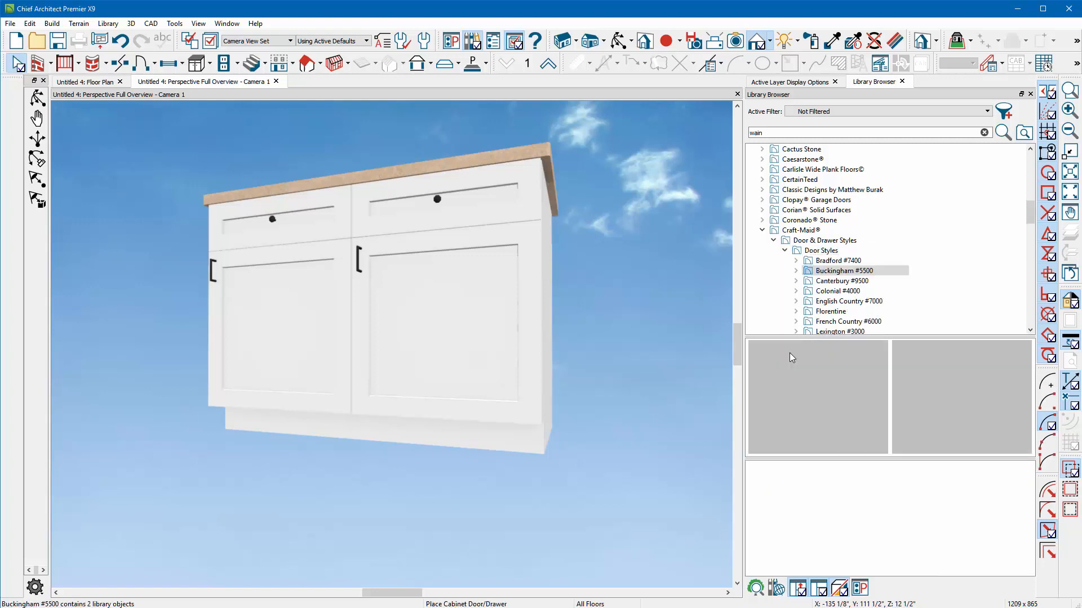
left_click(844, 270)
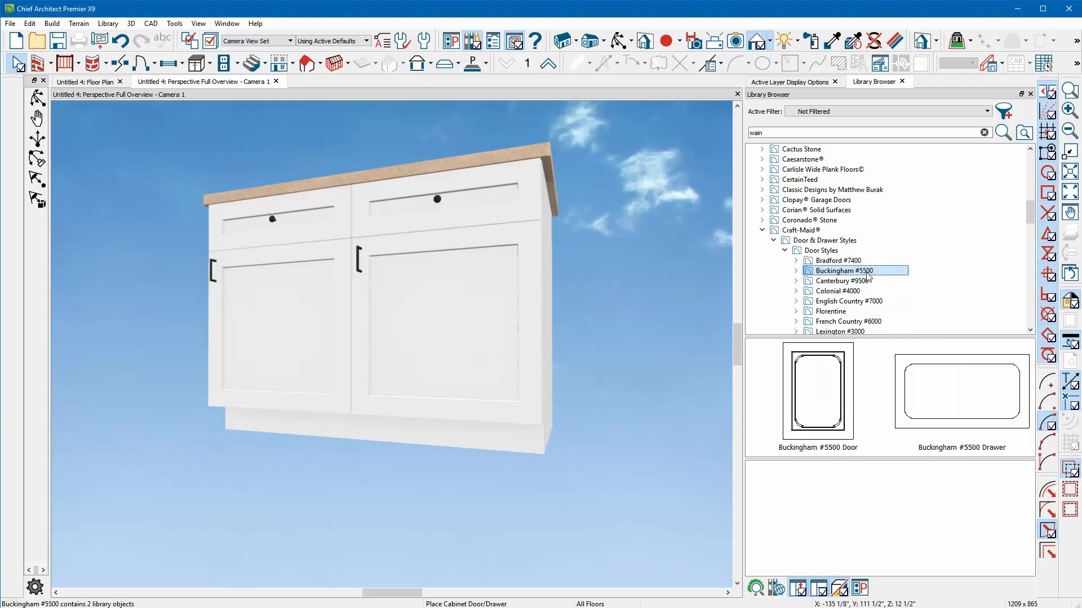
left_click(796, 270)
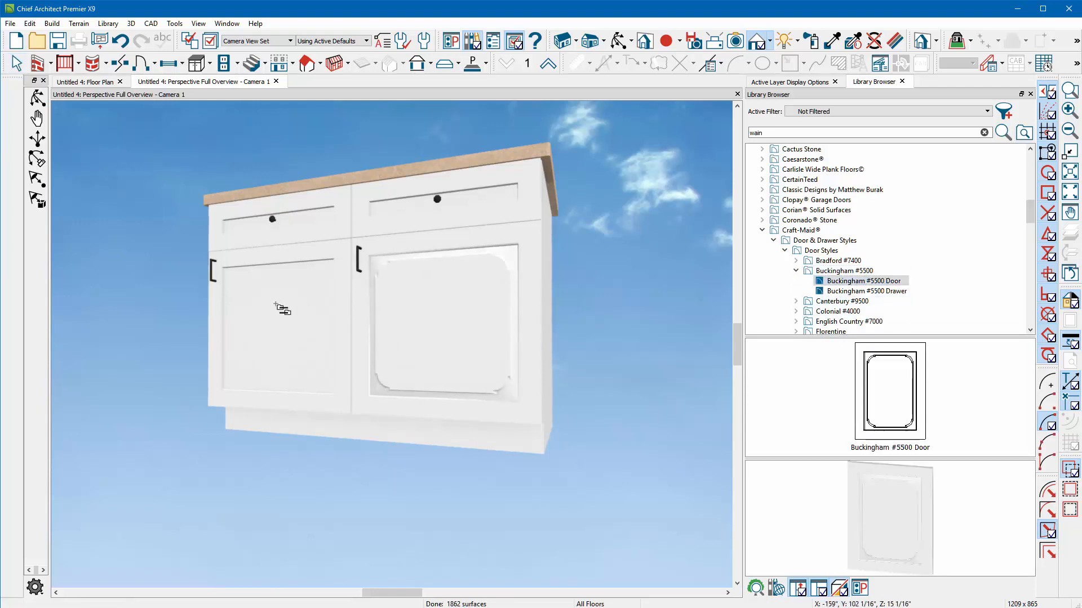
- Review the base cabinet's Front/Sides/Back layout and edit its Depth on the General panel
double_click(277, 310)
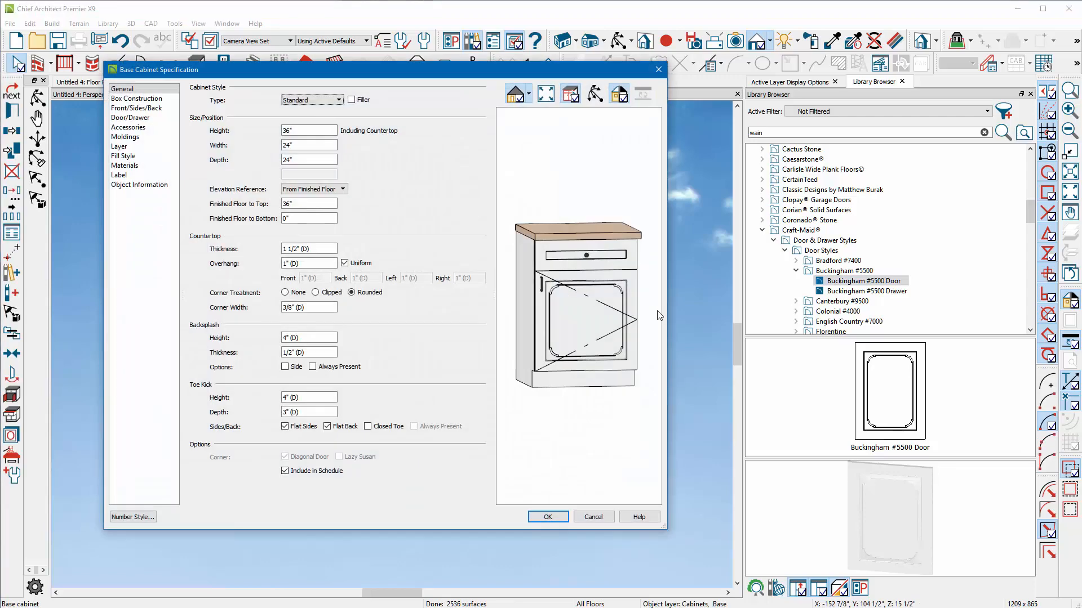
left_click(136, 108)
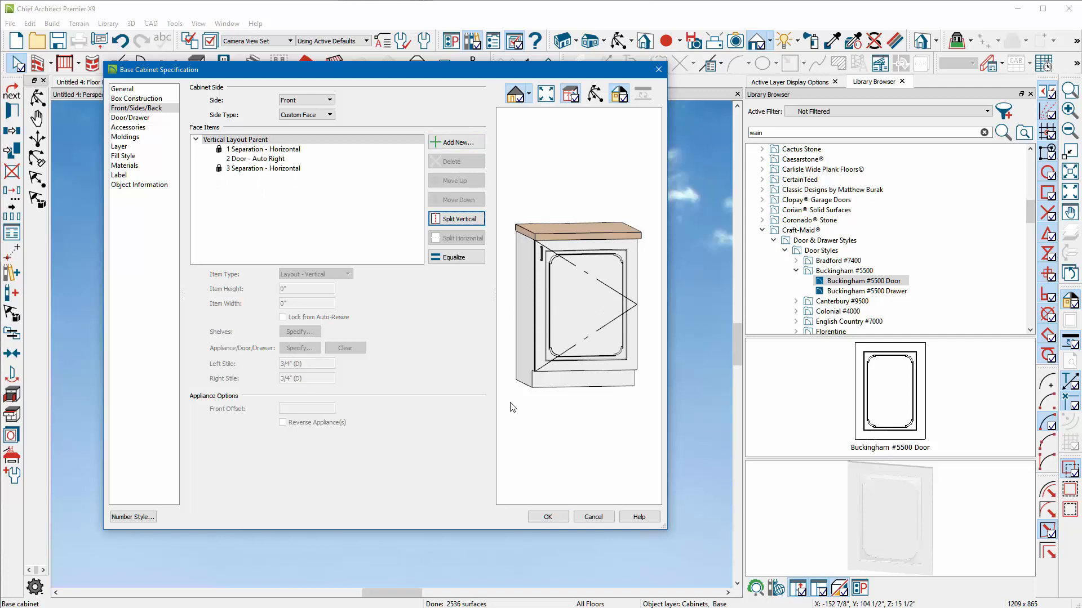
left_click(121, 89)
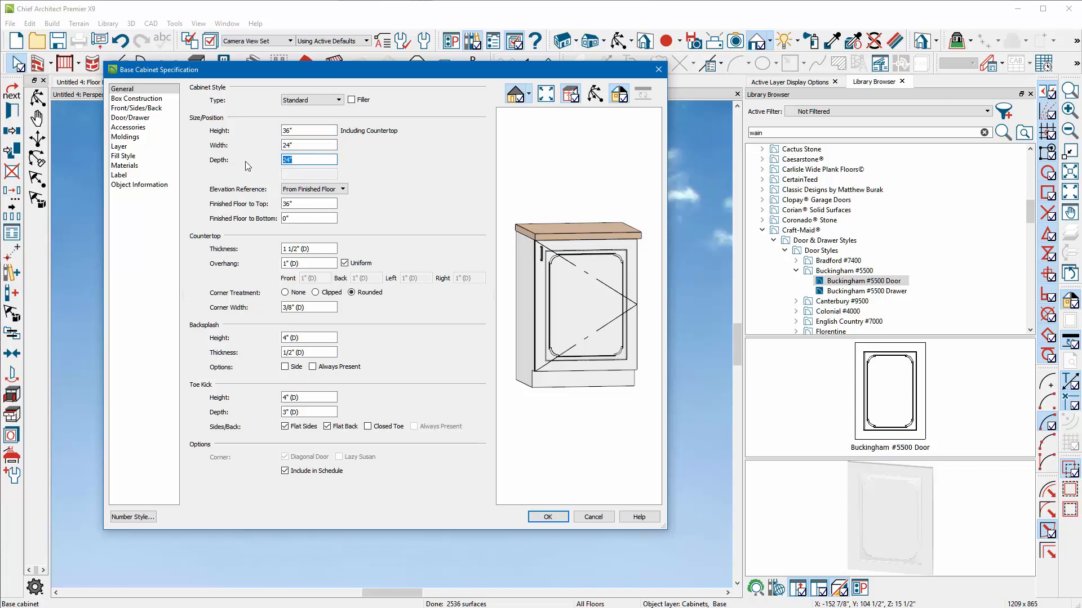
type("1")
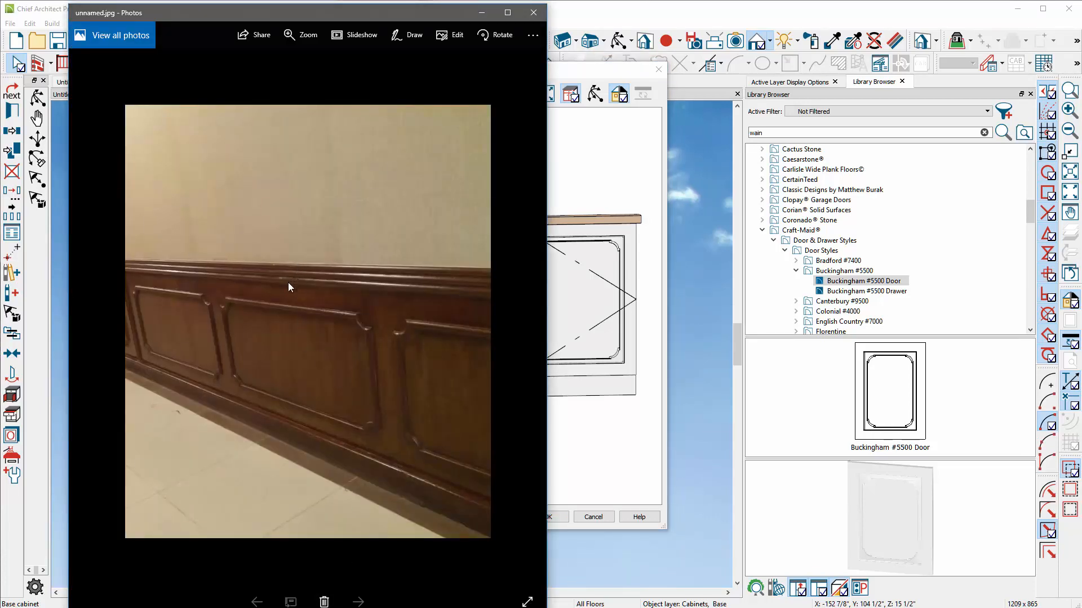
mouse_move(422, 100)
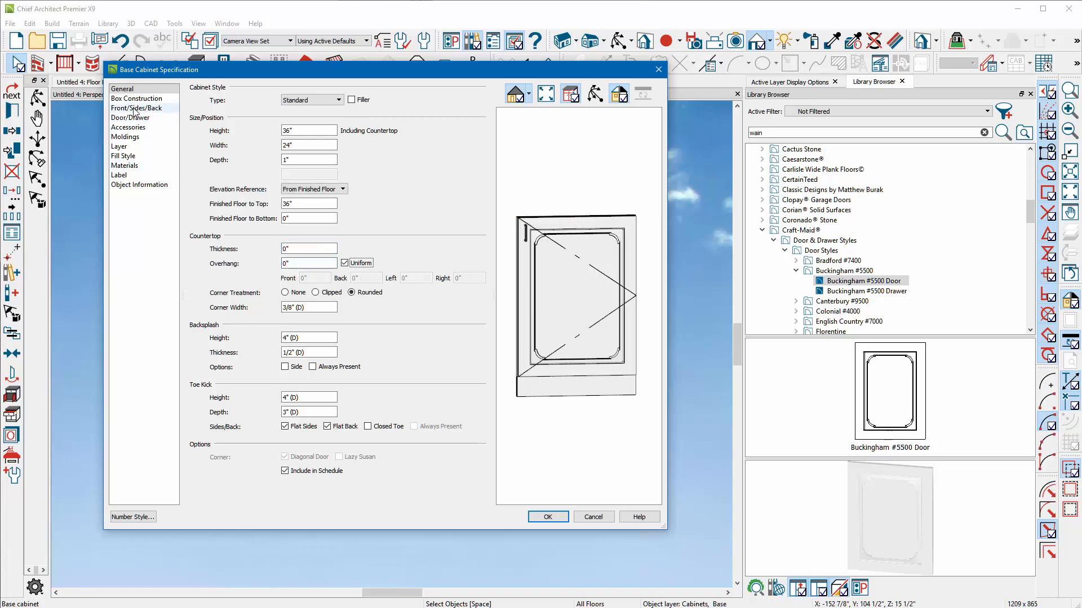
- Make the cabinet box frameless with full overlay doors
left_click(135, 108)
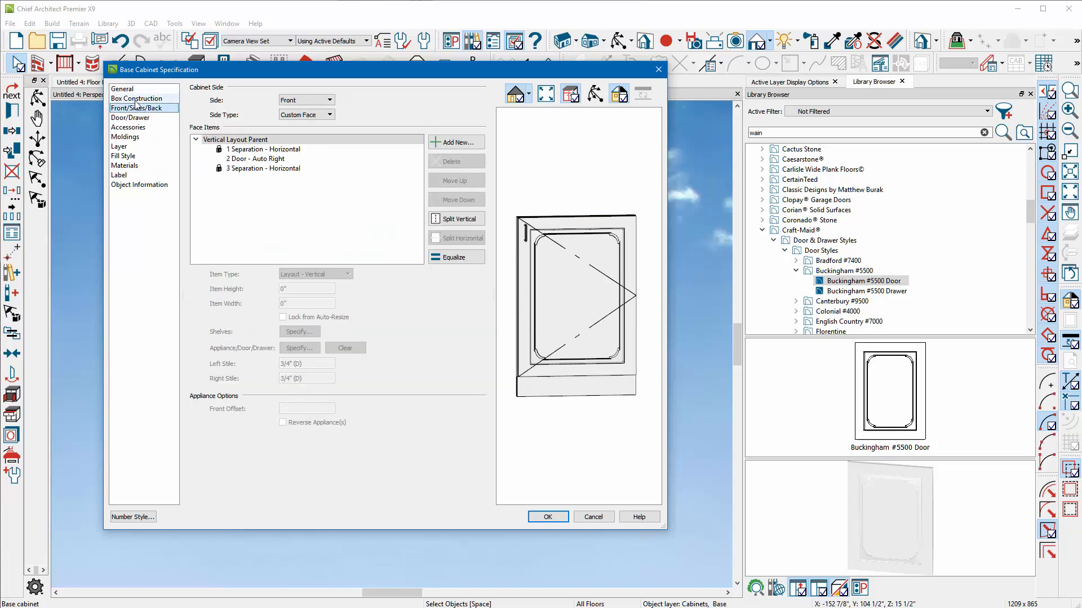
left_click(135, 99)
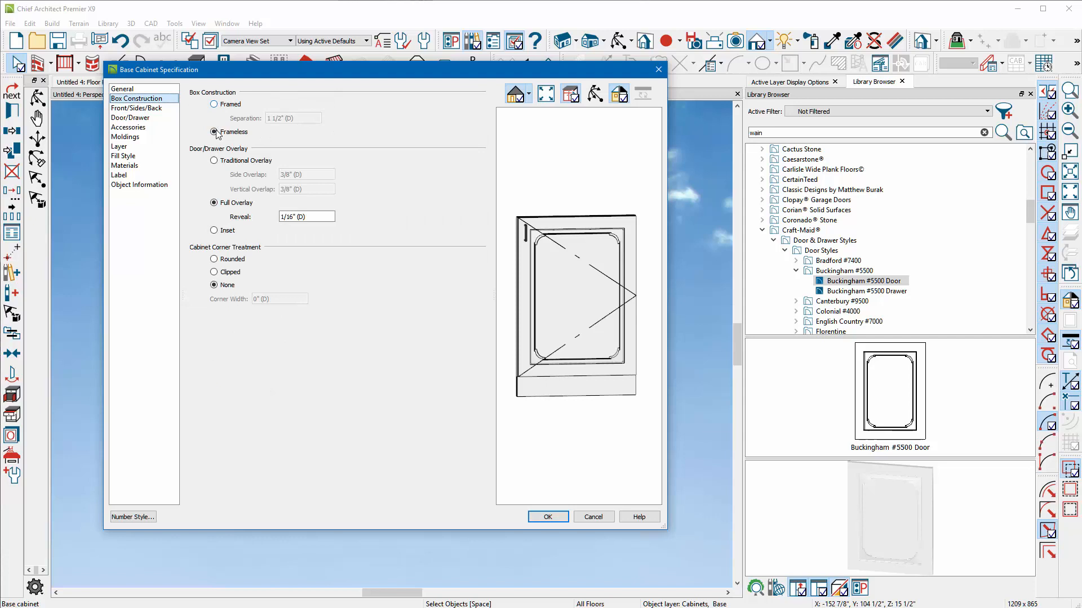
left_click(213, 161)
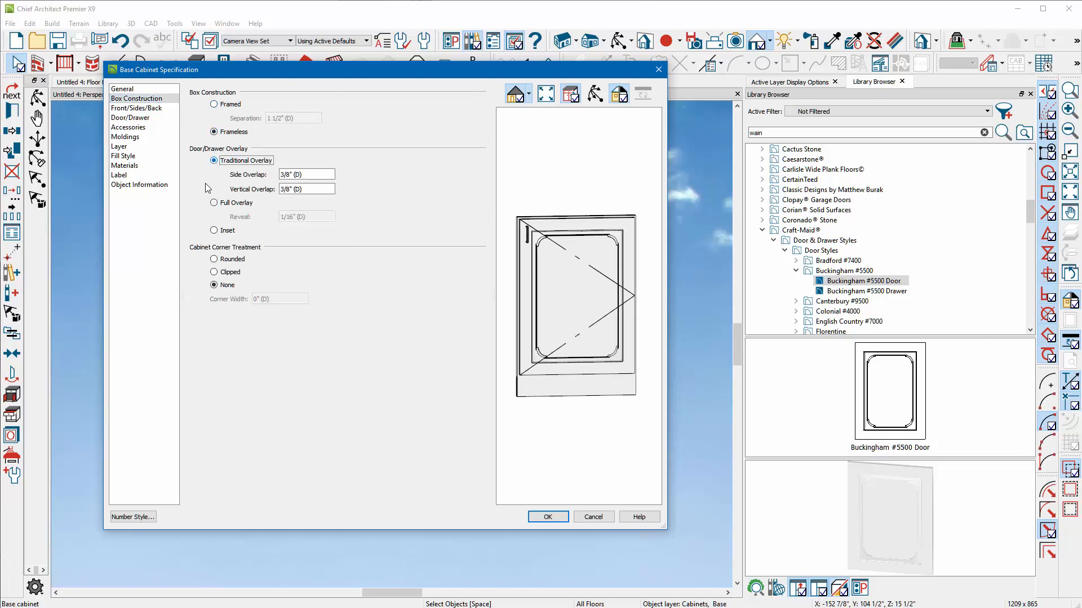
left_click(214, 203)
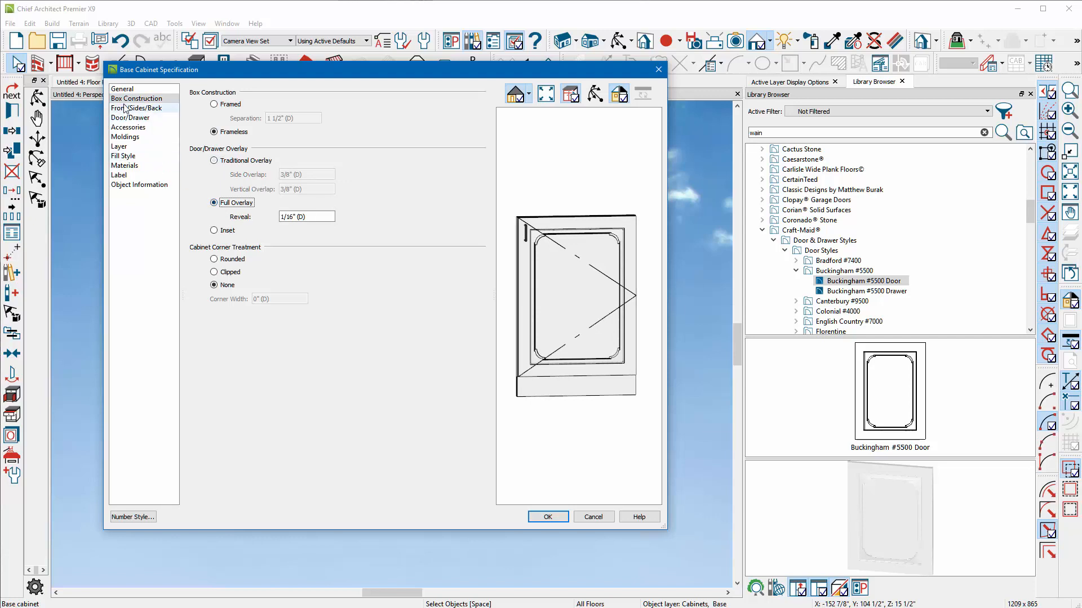
- Remove the handle from the cabinet door in the Door/Drawer settings
left_click(131, 118)
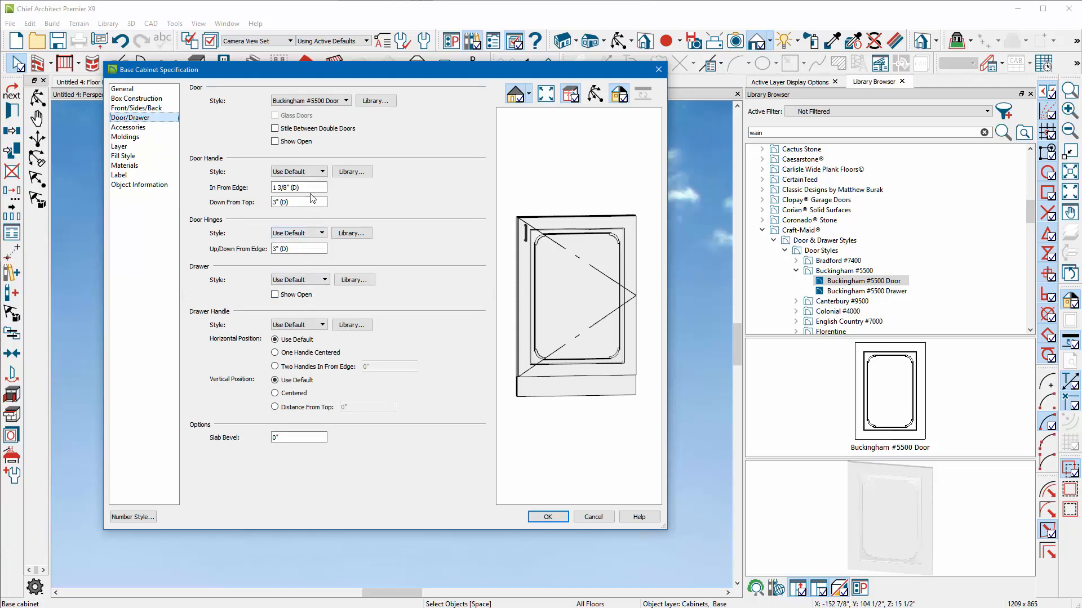
left_click(317, 171)
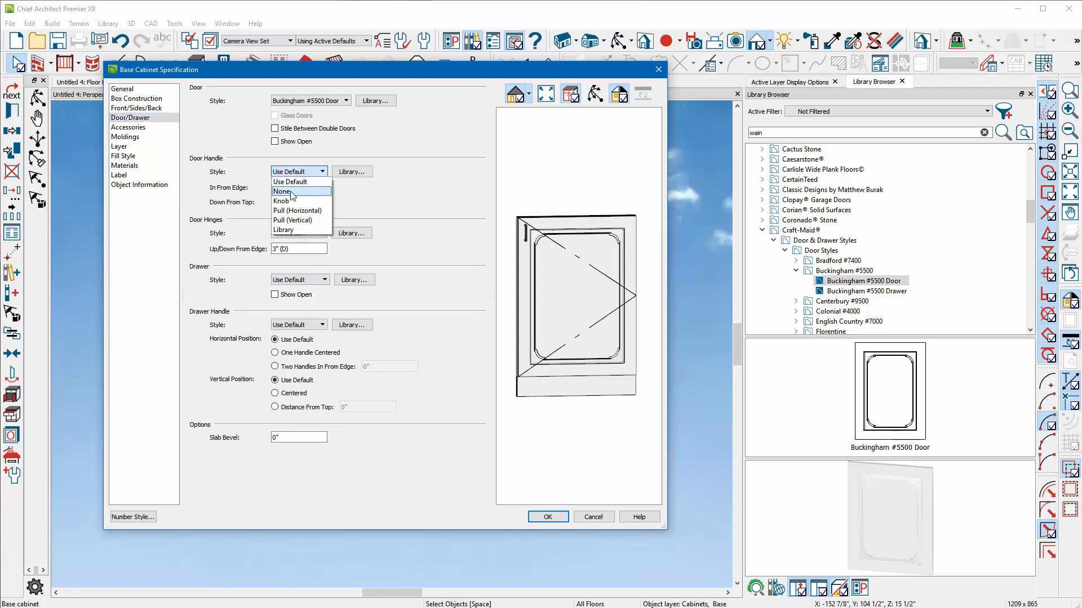
left_click(282, 191)
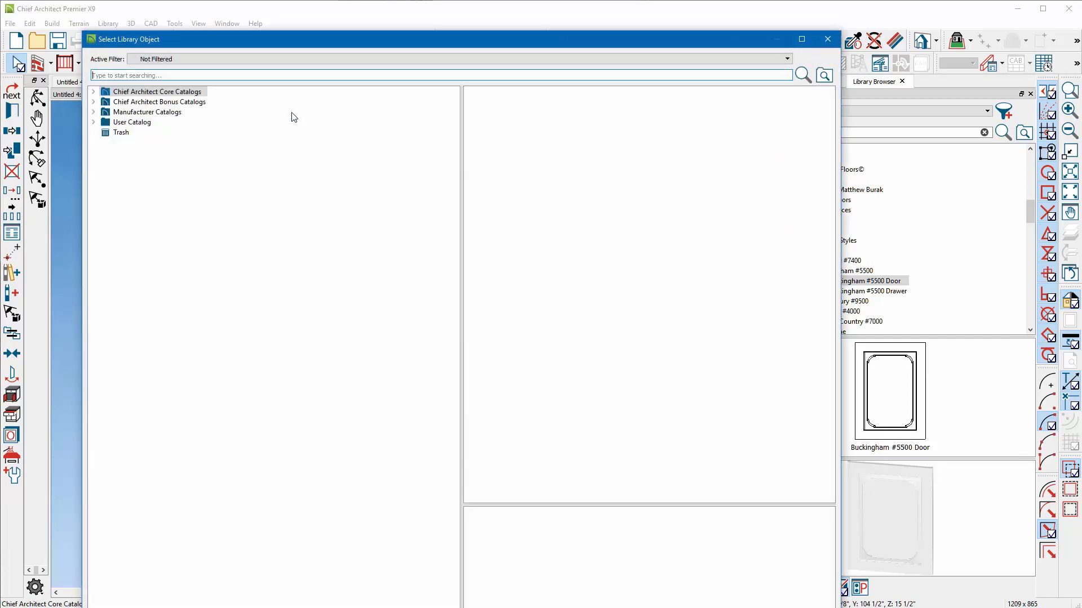
- Choose the CA-29 chair rail profile as the cabinet's molding
left_click(154, 92)
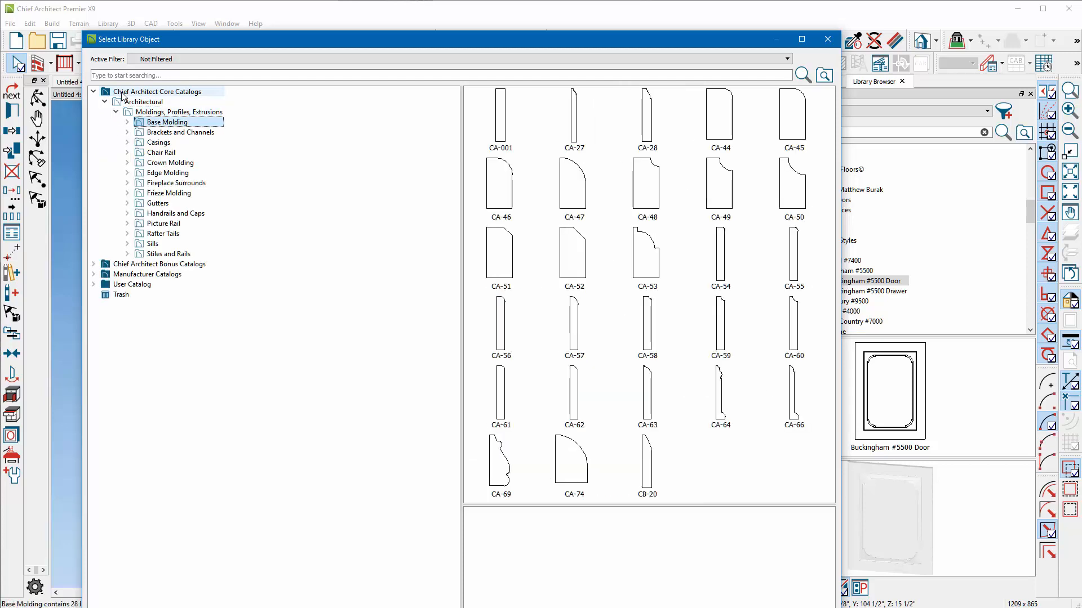
left_click(160, 142)
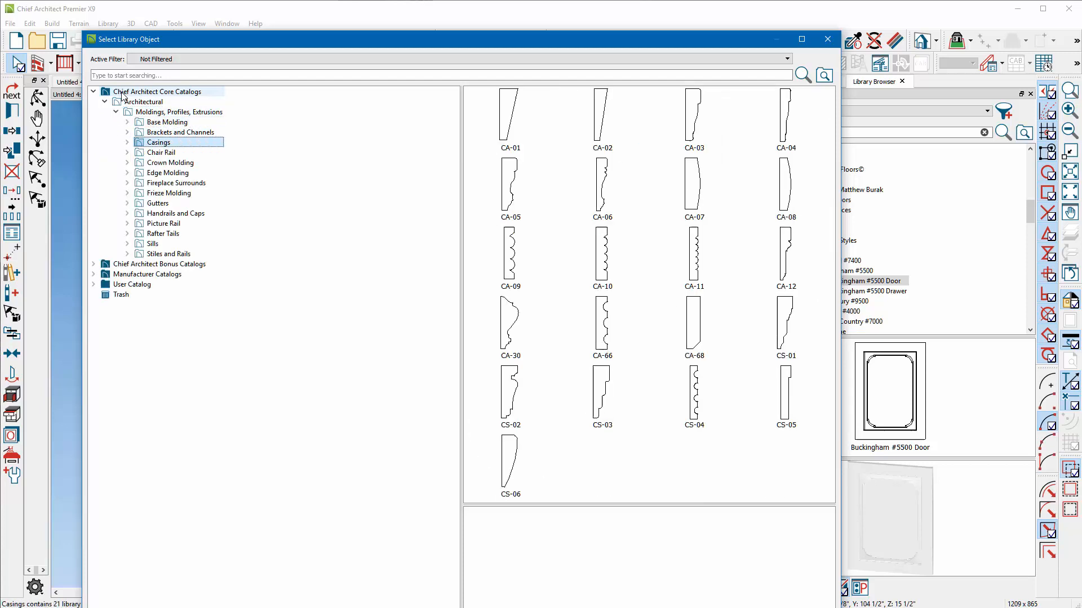
left_click(169, 162)
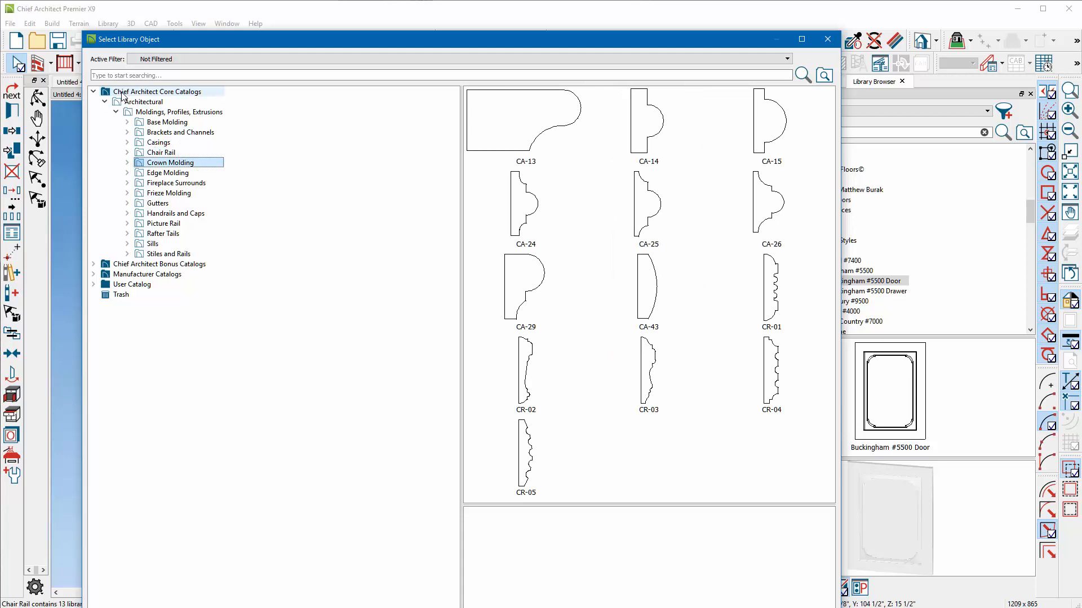
left_click(161, 152)
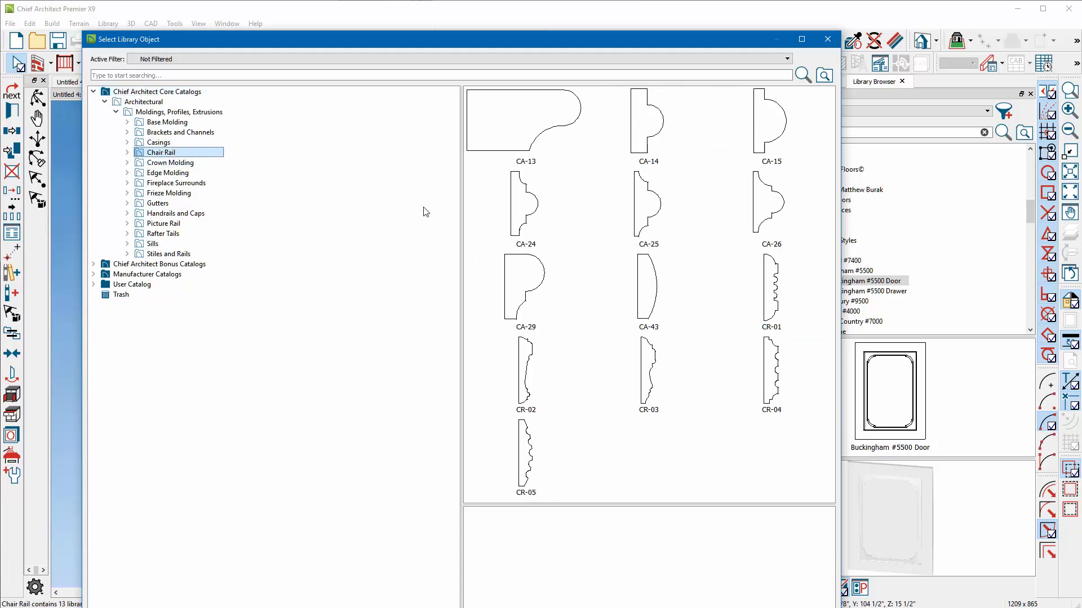
left_click(526, 293)
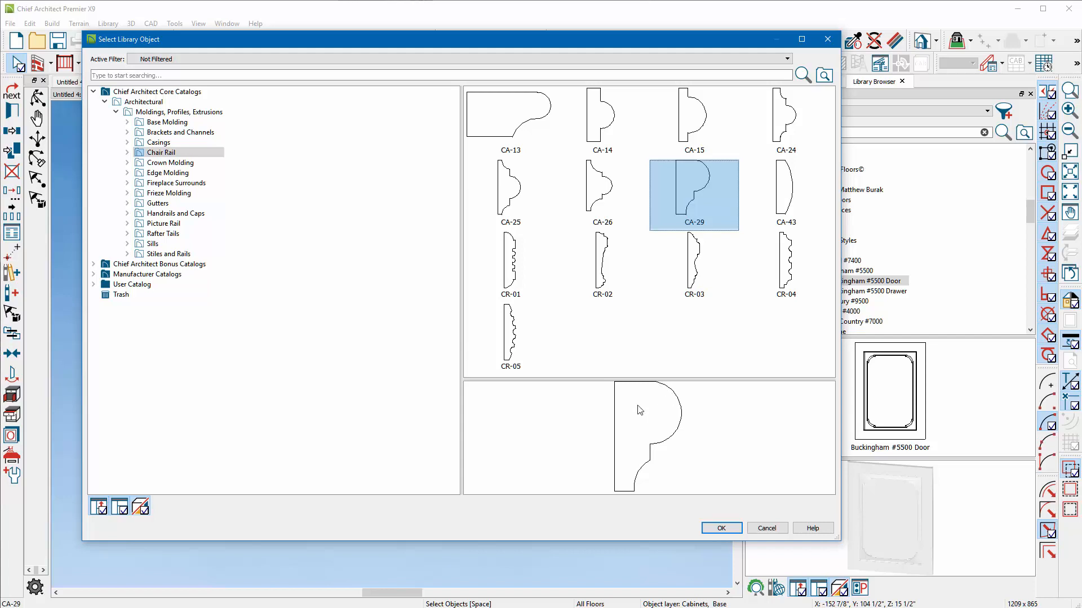
mouse_move(655, 367)
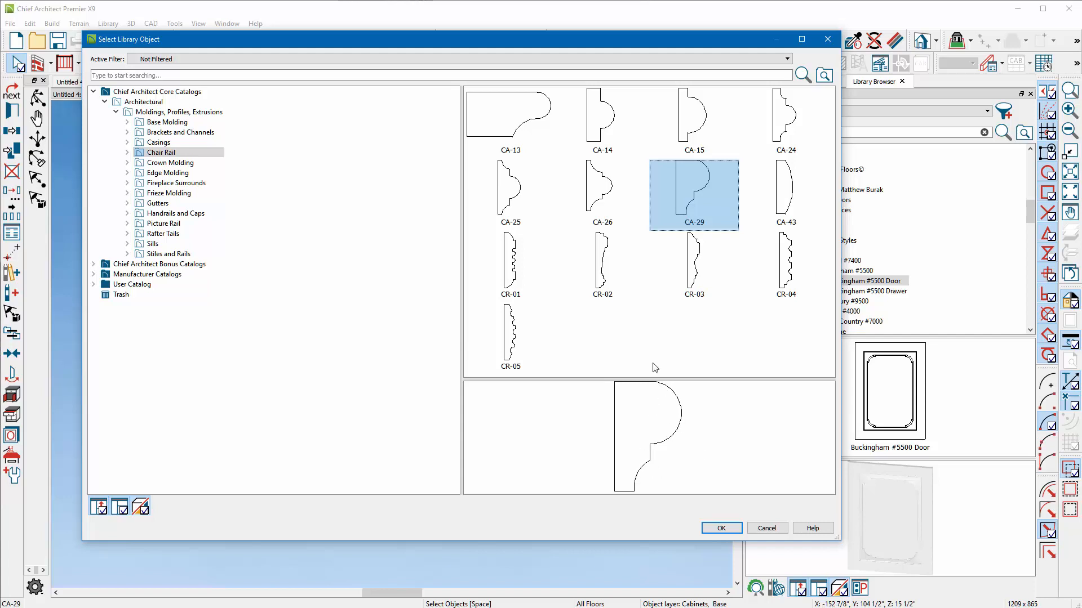
left_click(721, 528)
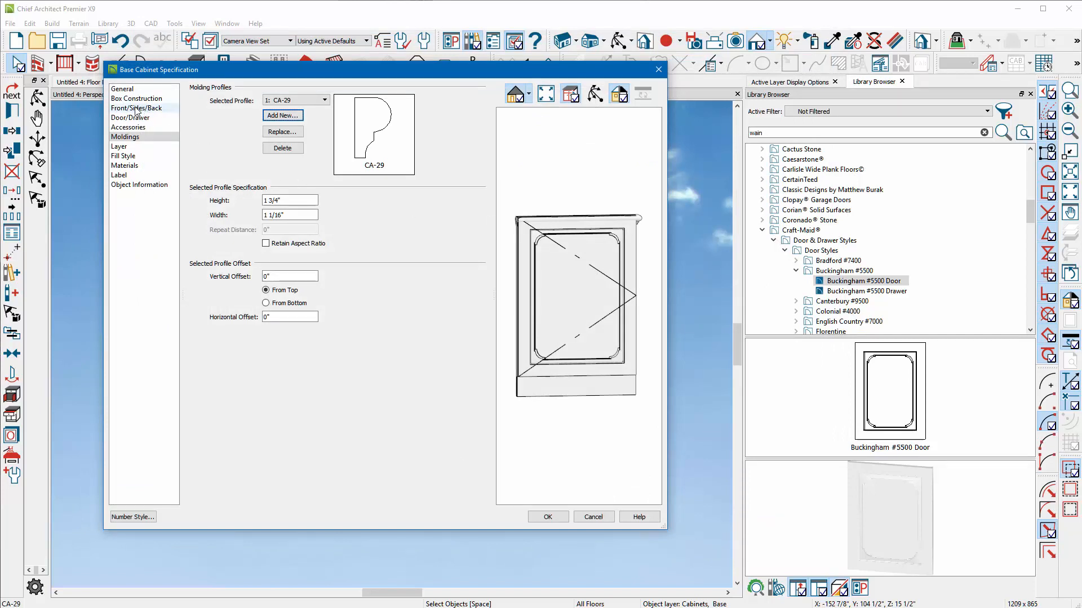
- Make the cabinet box framed with traditional overlay and a -1" vertical overlap
left_click(136, 98)
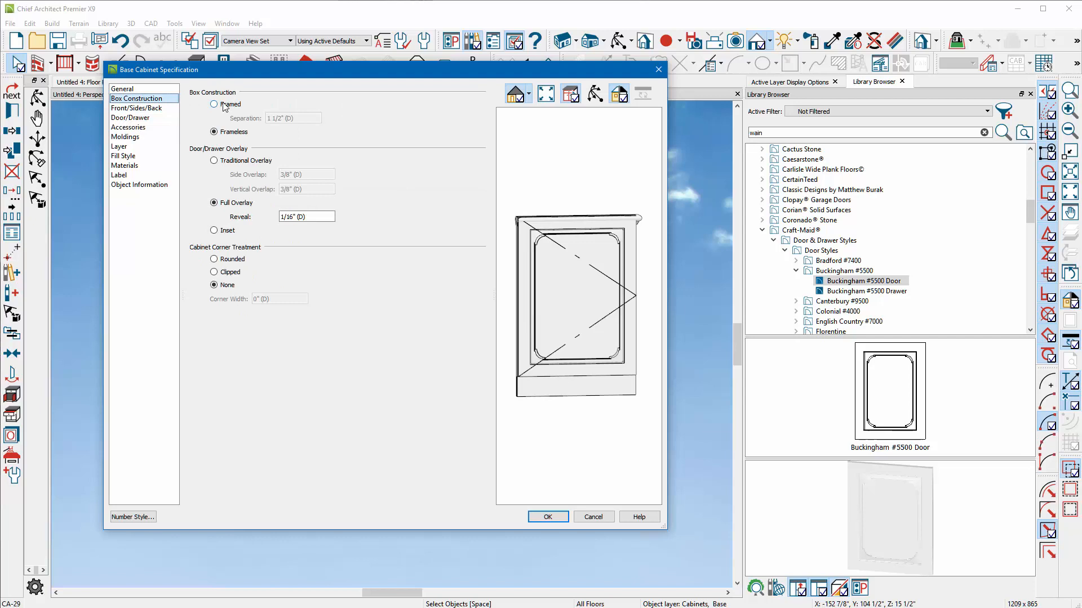
left_click(213, 105)
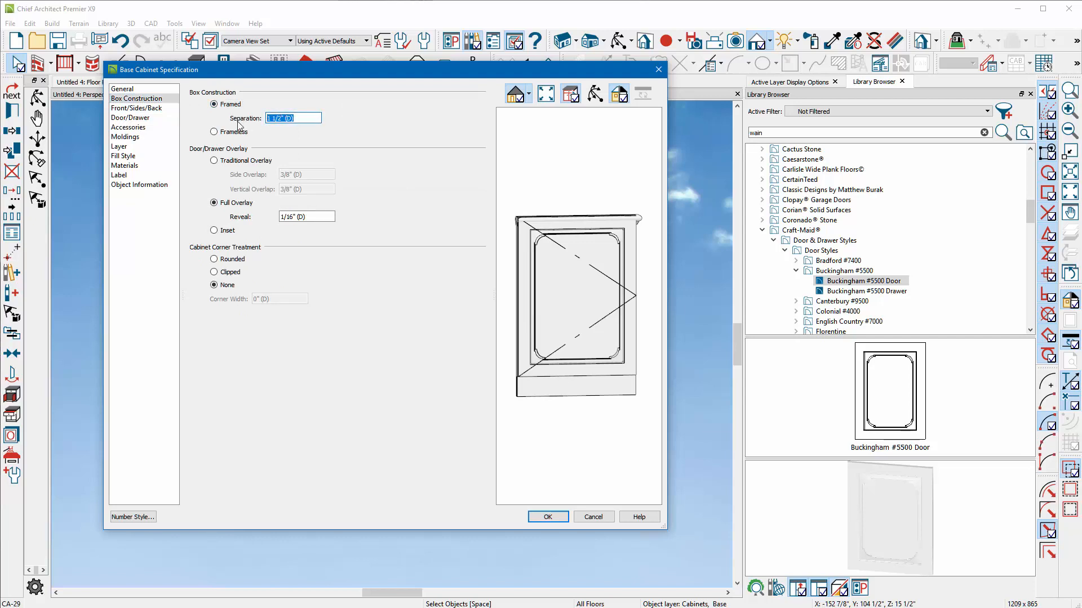
left_click(214, 160)
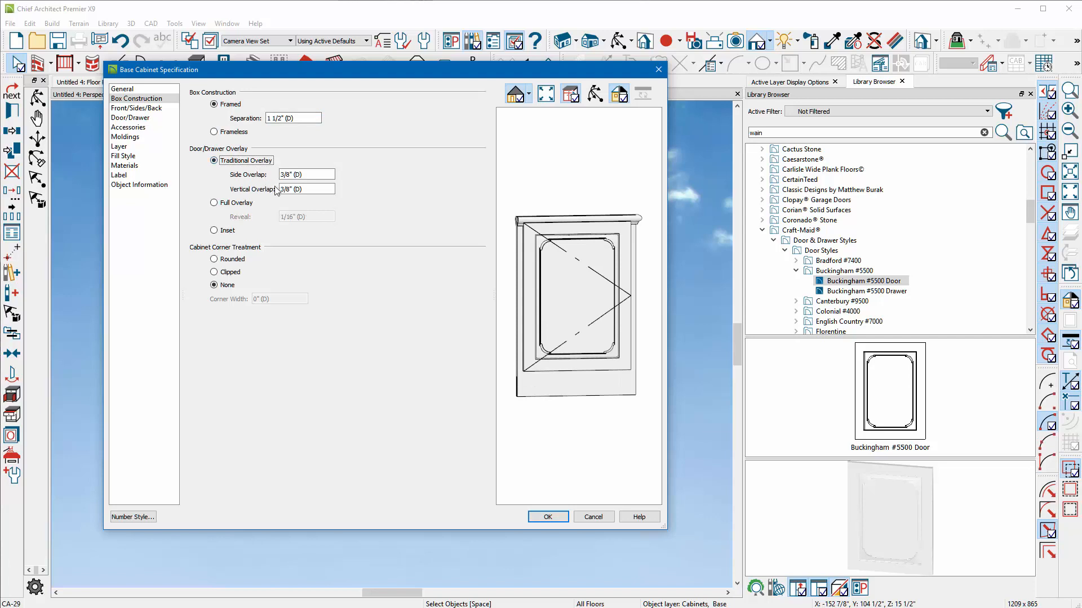
triple_click(305, 188)
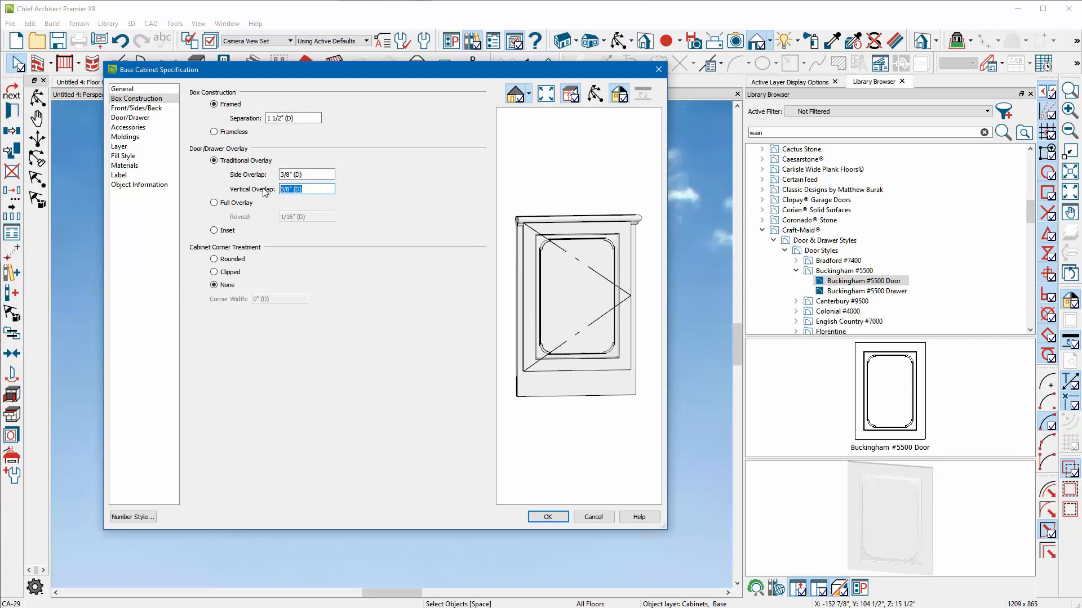
type("1\"")
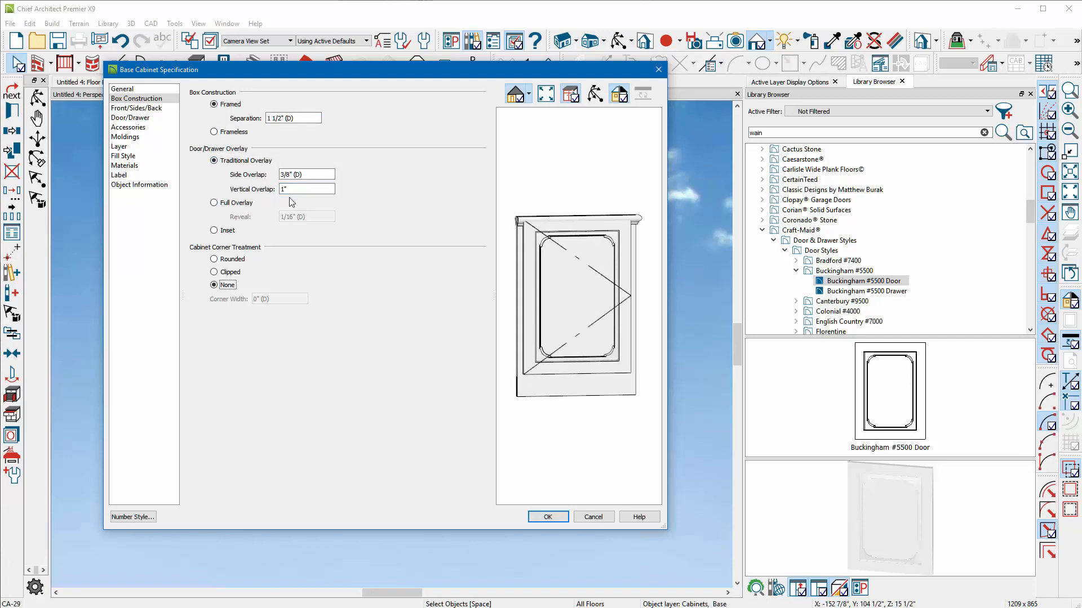
type("-1")
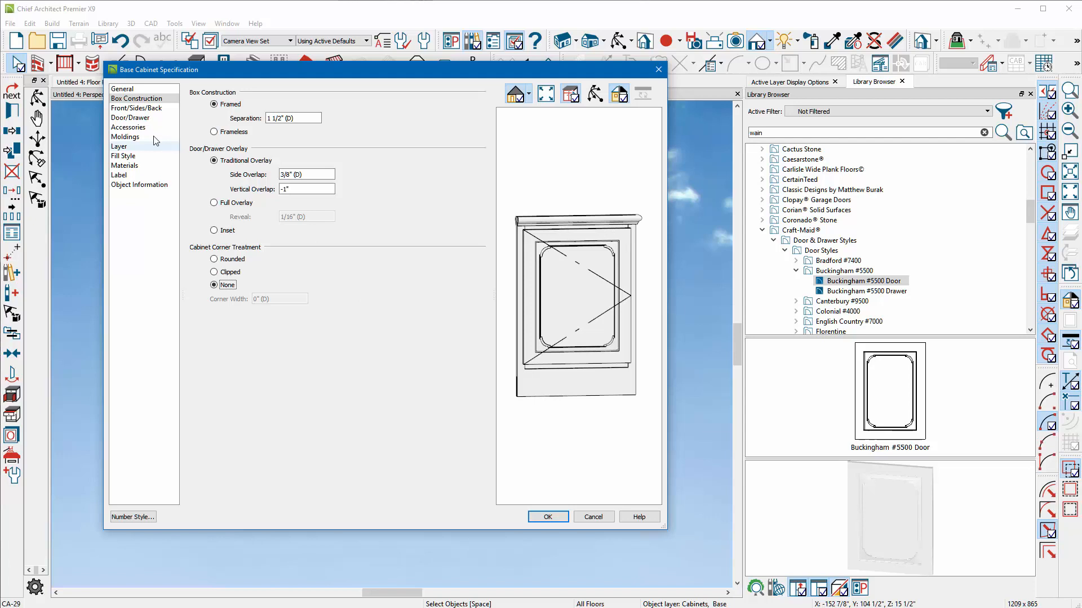
left_click(122, 88)
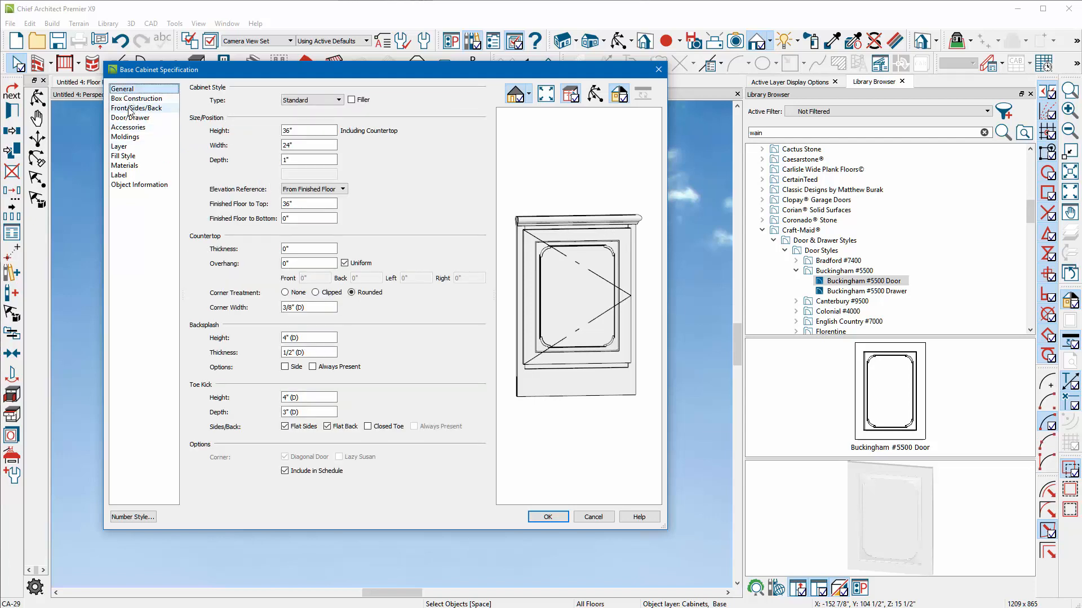
- Add a CA-57 base molding profile placed at the cabinet bottom
left_click(125, 137)
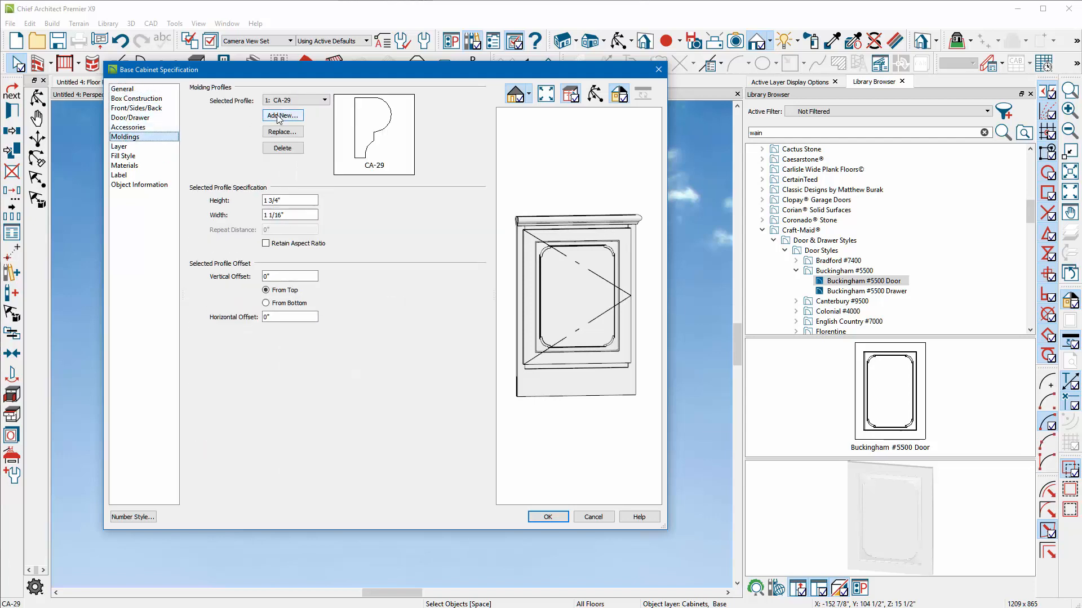
left_click(282, 116)
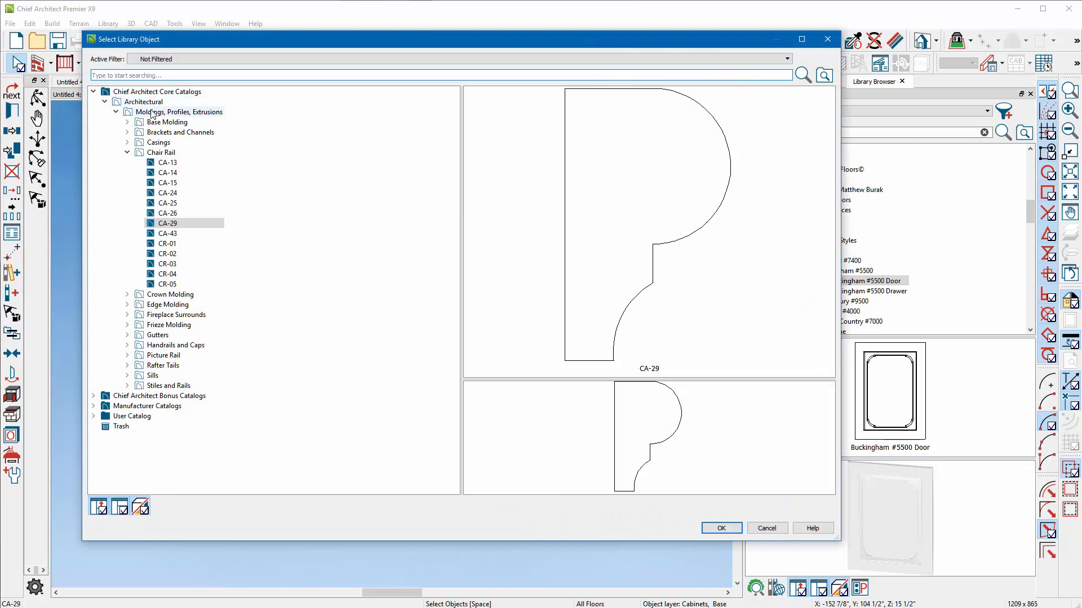
left_click(168, 122)
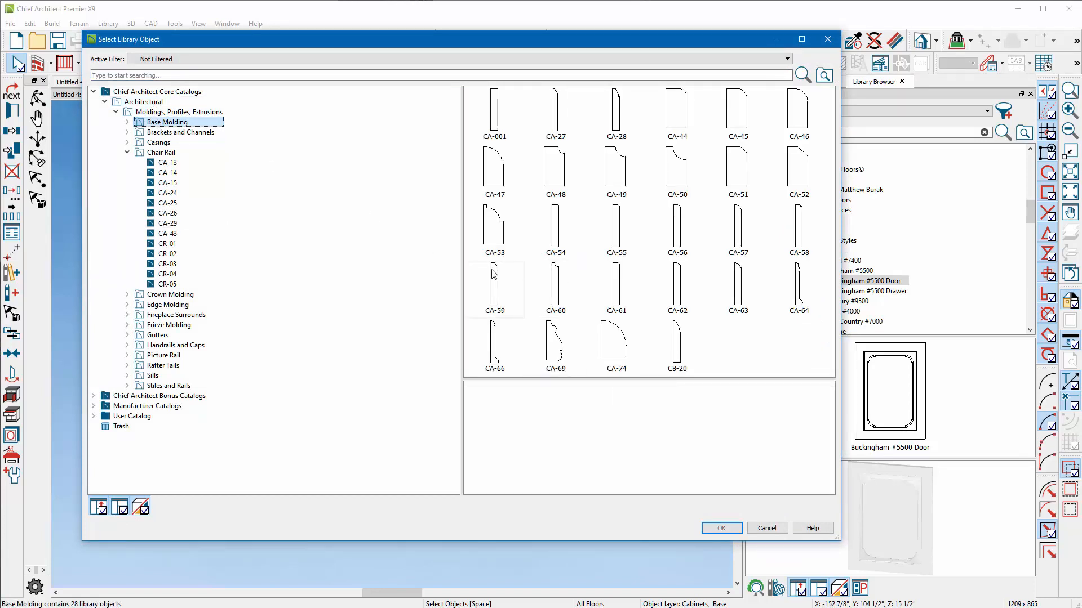
left_click(616, 287)
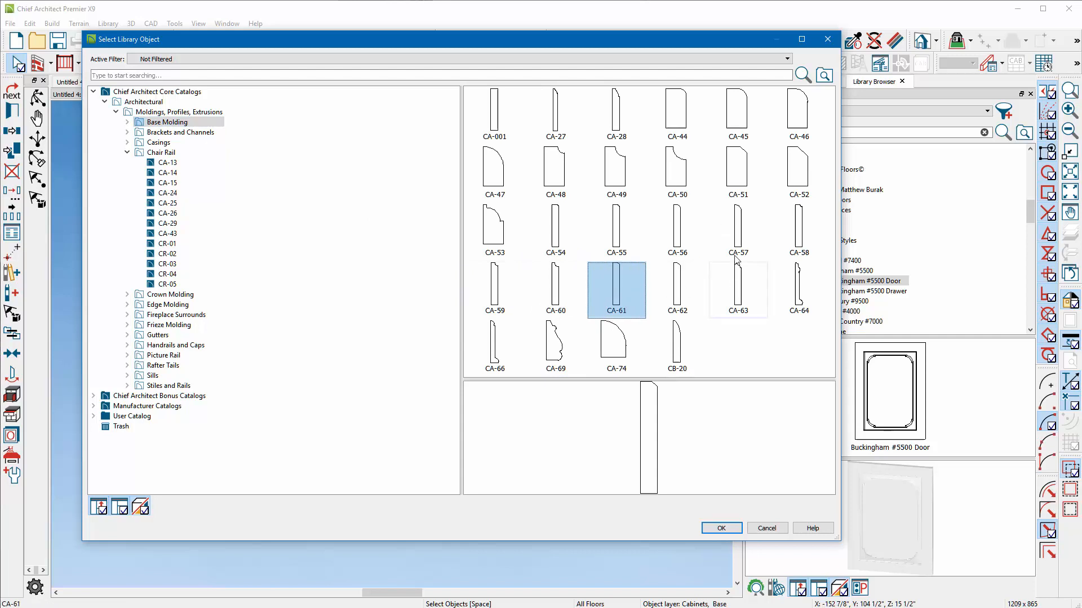
left_click(722, 528)
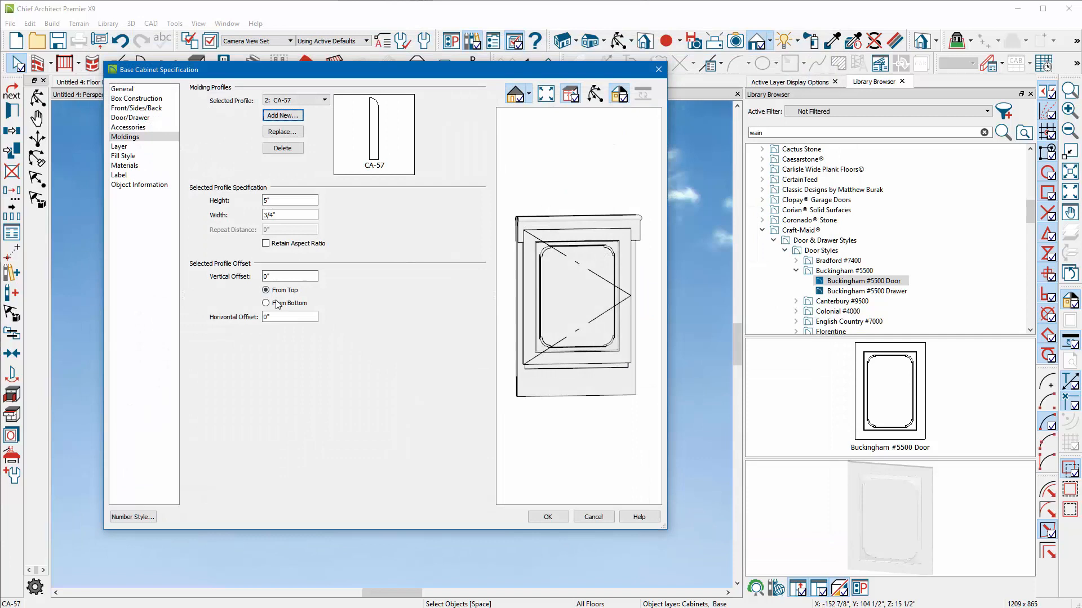
left_click(265, 304)
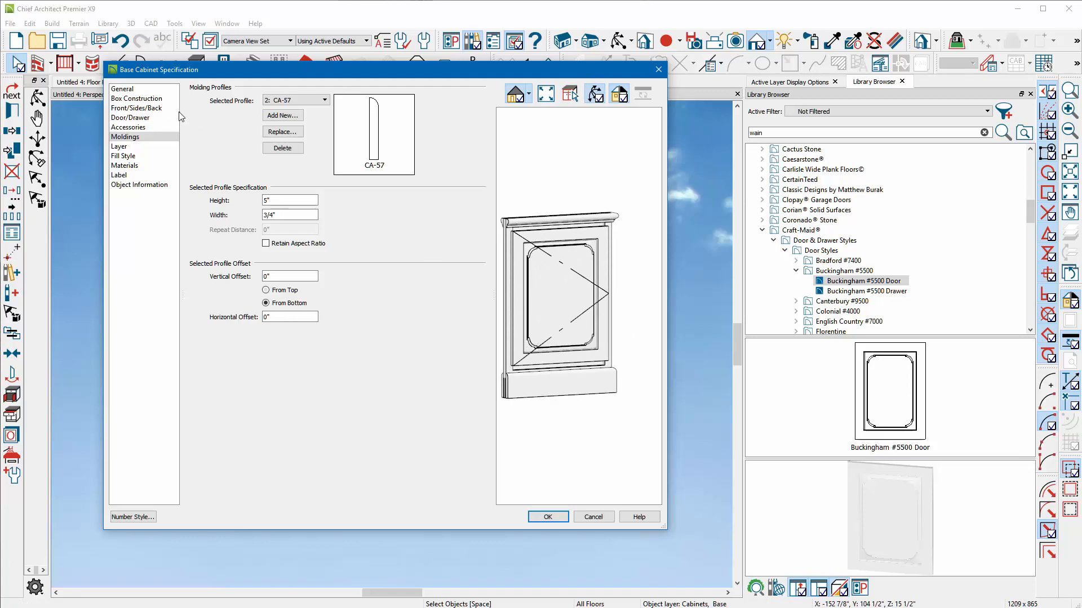
- Set the frameless cabinet's doors to inset and confirm the construction changes
left_click(137, 98)
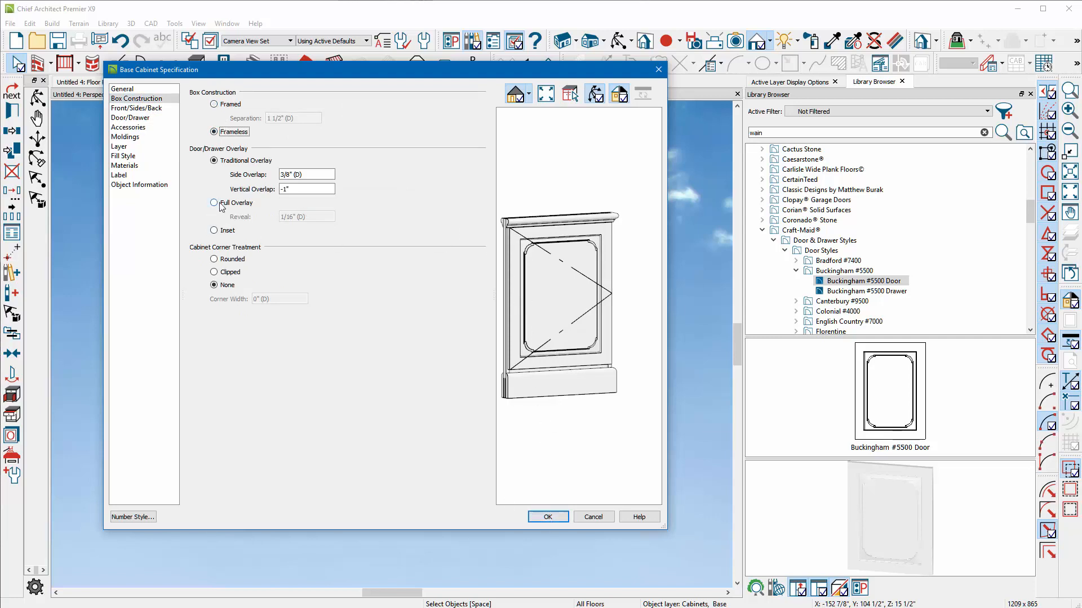
left_click(213, 230)
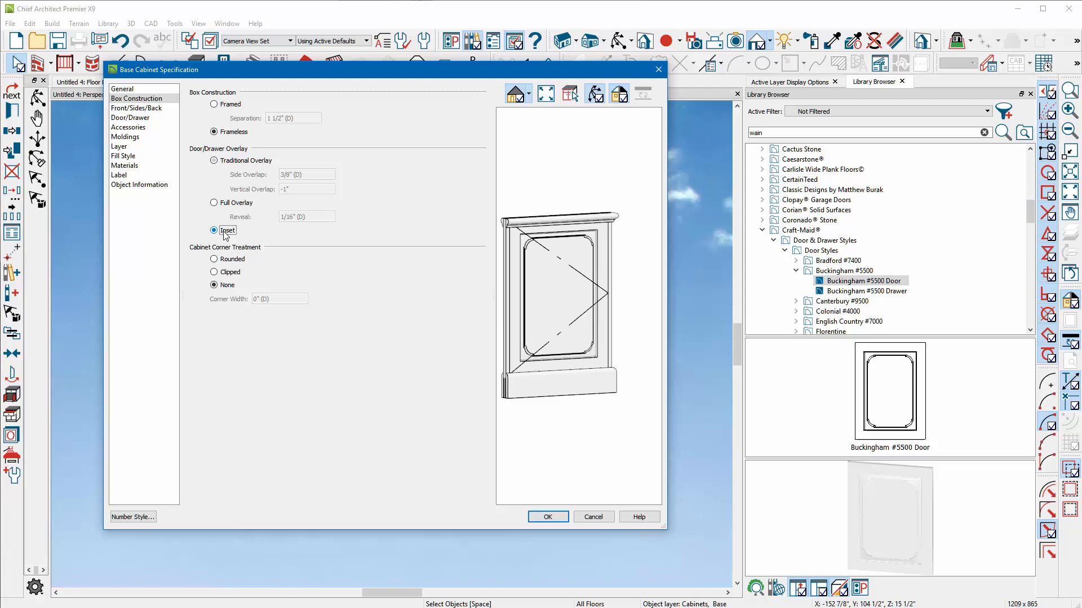
left_click(547, 516)
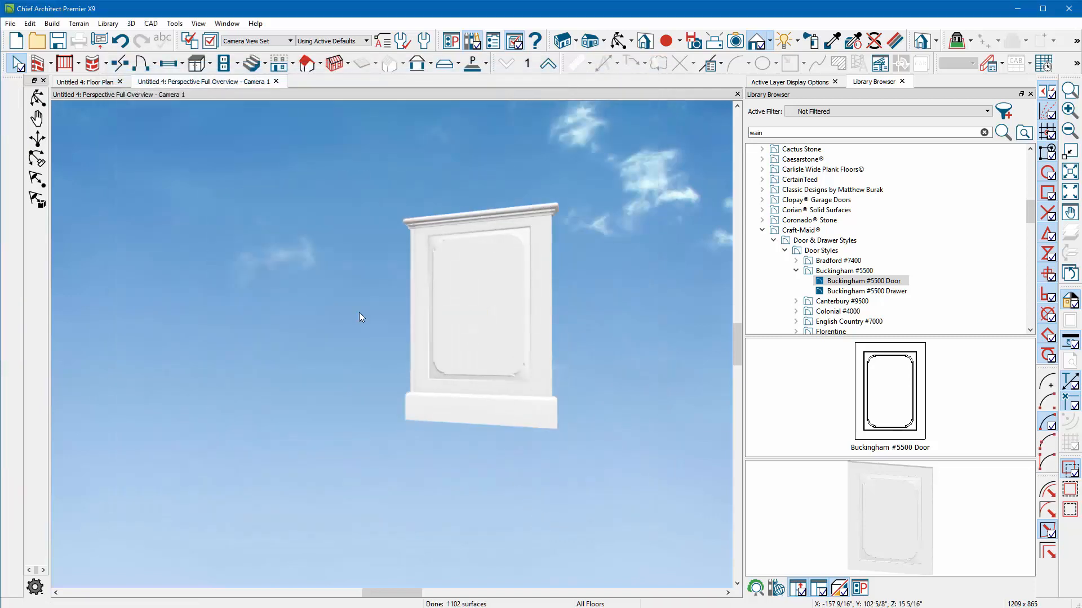
- Select the wainscot cabinet and widen it to hold two raised panels
left_click(476, 318)
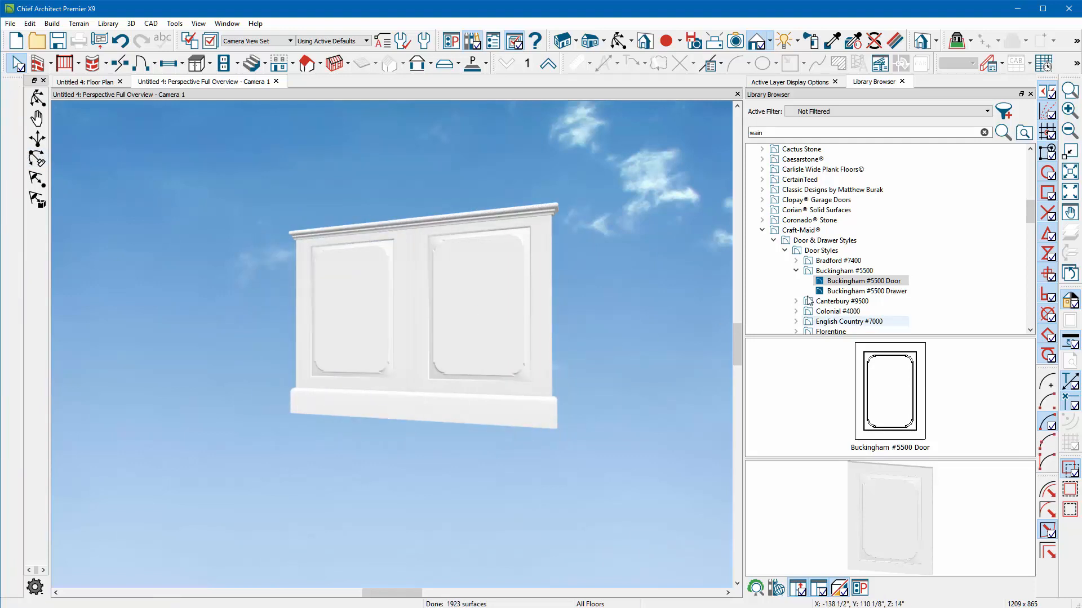
left_click(823, 240)
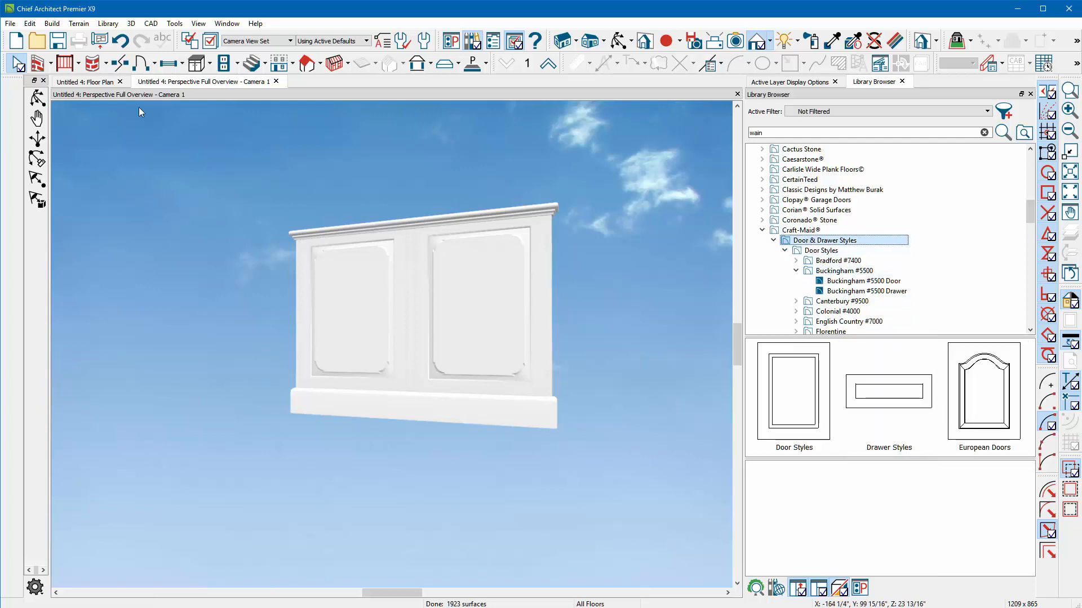
left_click(87, 81)
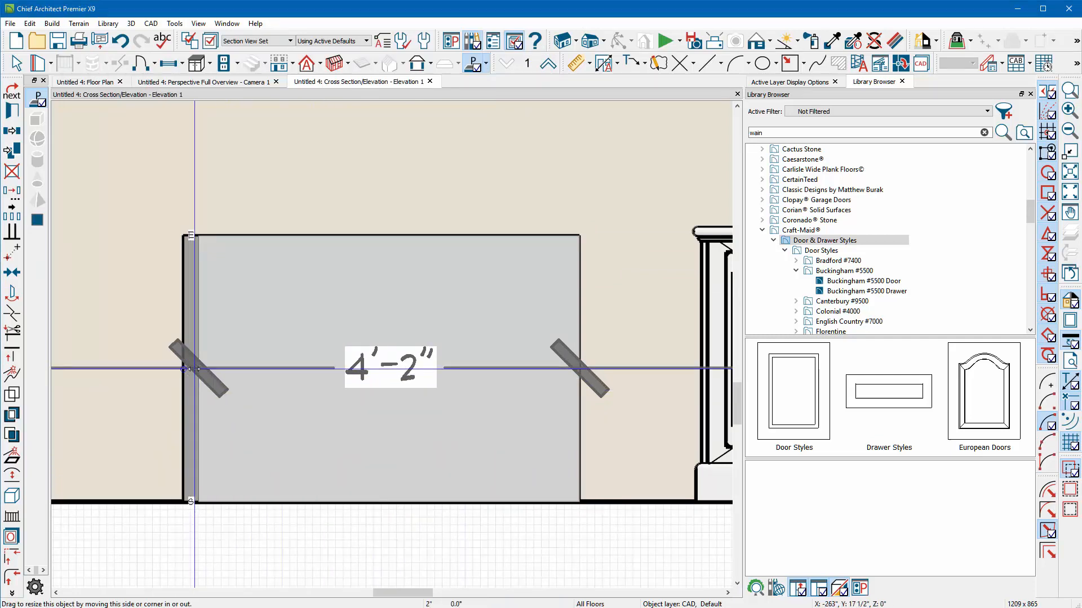
- Stretch the rectangular panel shape's left edge until it reads about 4'-3" wide
left_click(397, 370)
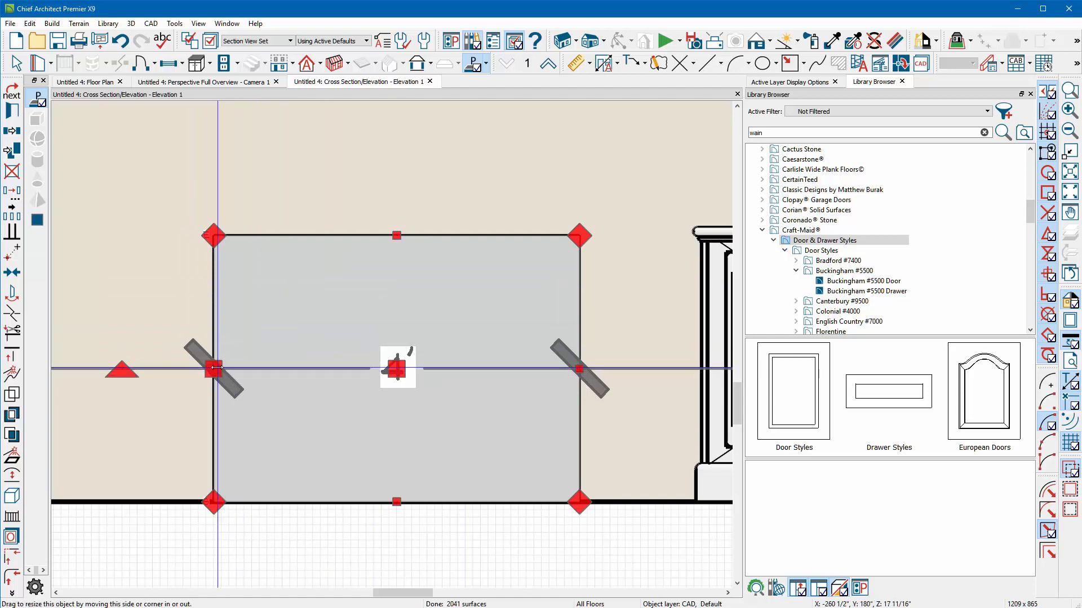
left_click_drag(213, 369, 191, 366)
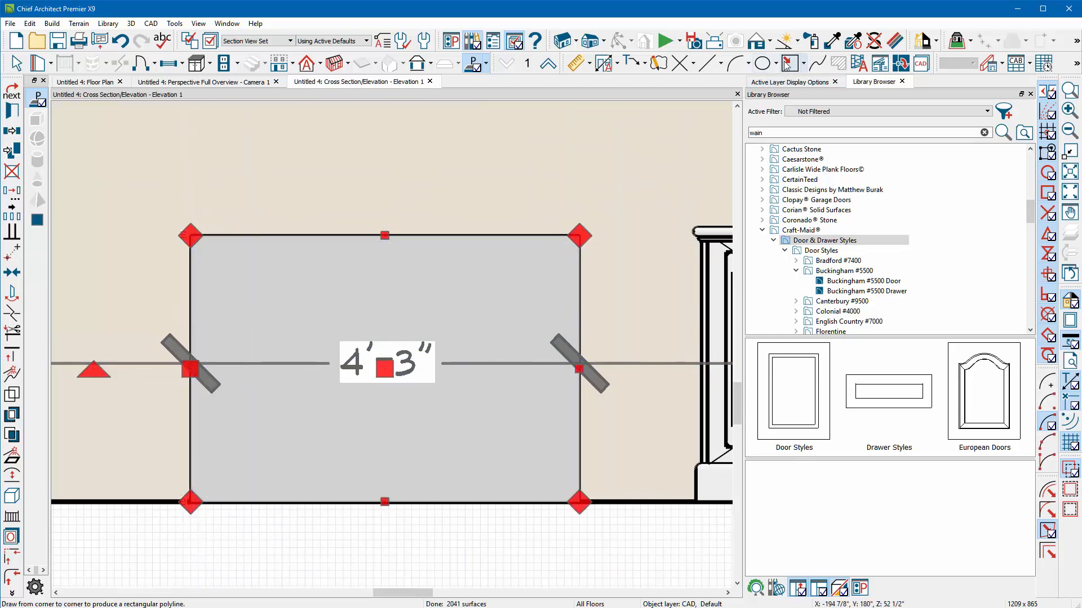
mouse_move(786, 63)
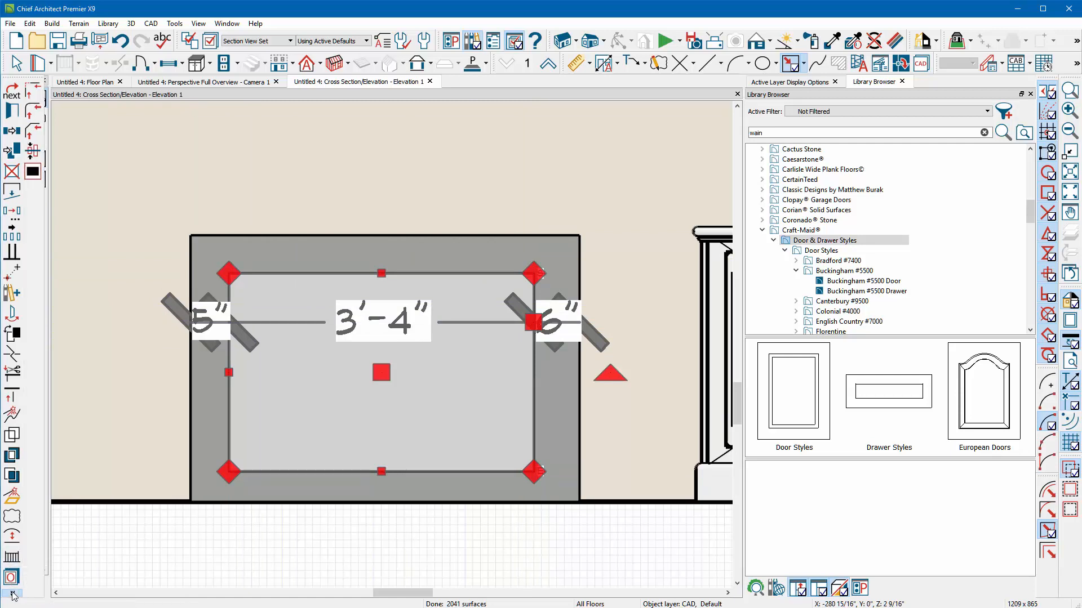
mouse_move(33, 110)
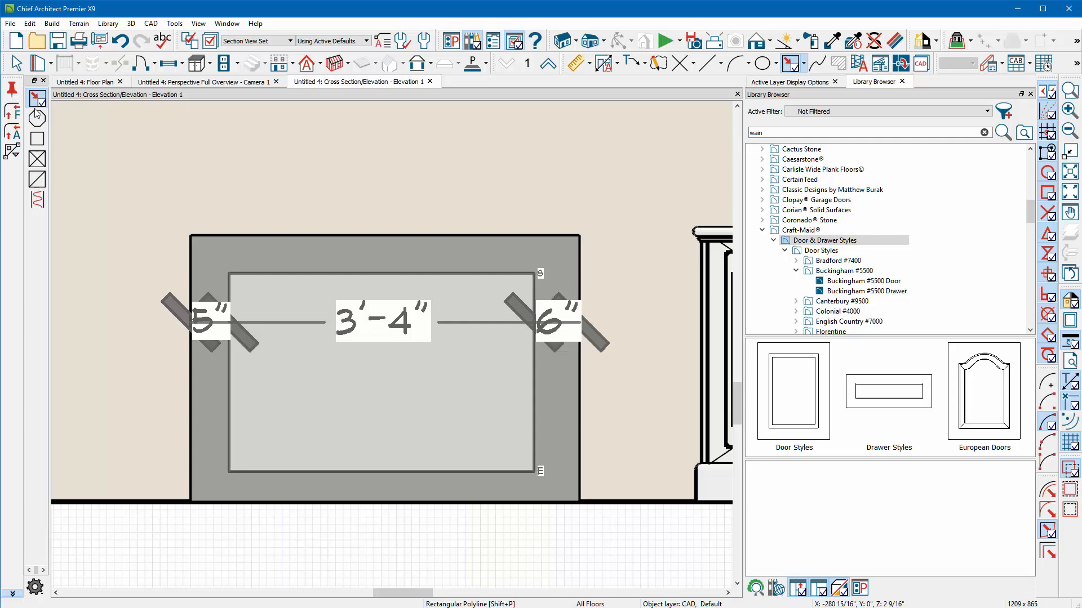
mouse_move(9, 149)
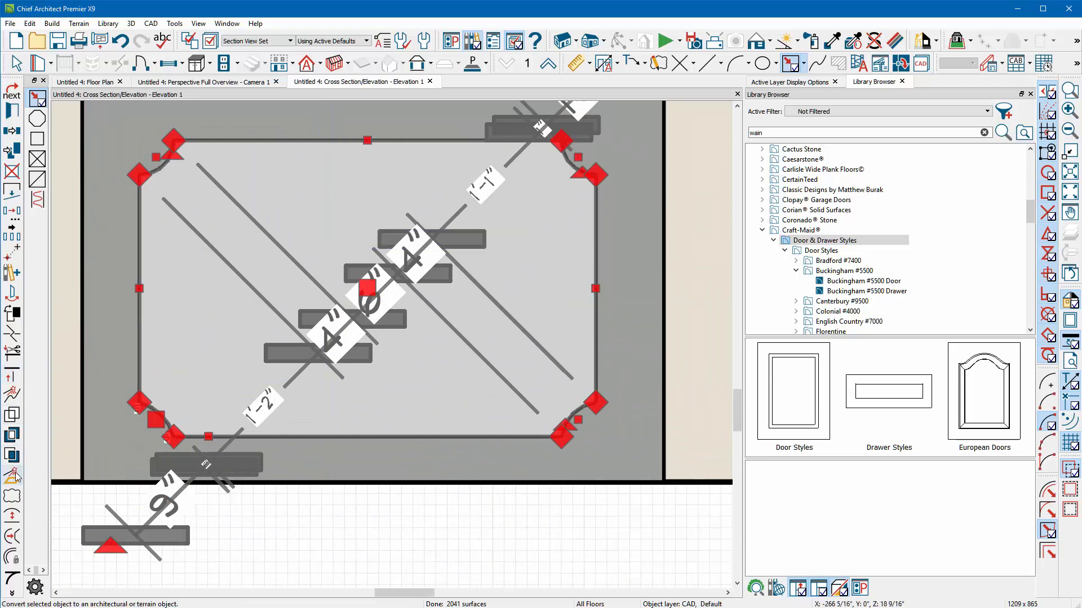
- Convert the inner rectangle into a 3D molding polyline
left_click(14, 473)
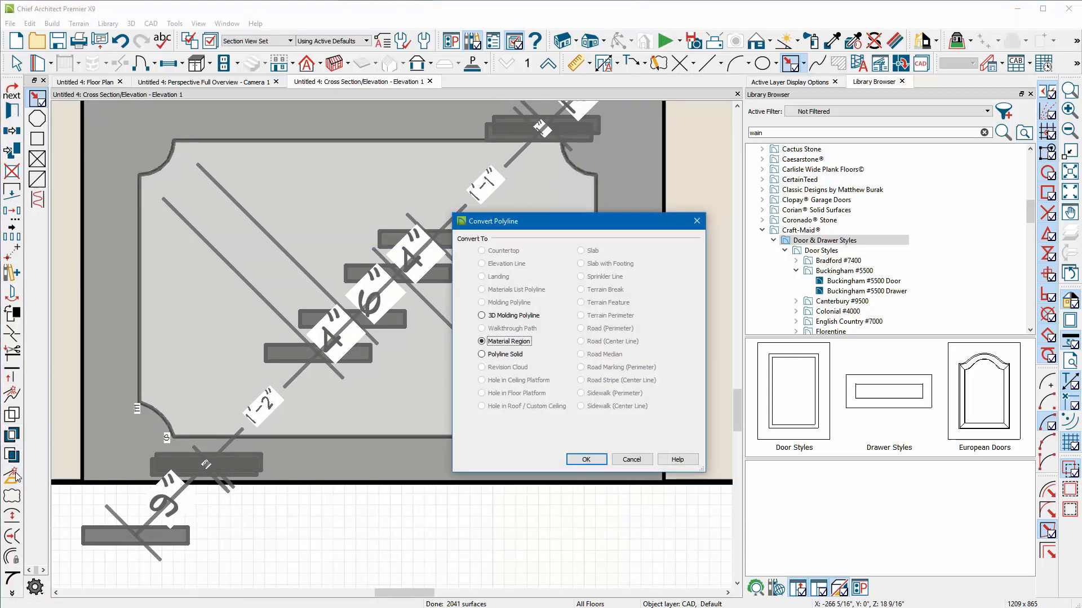
left_click(481, 316)
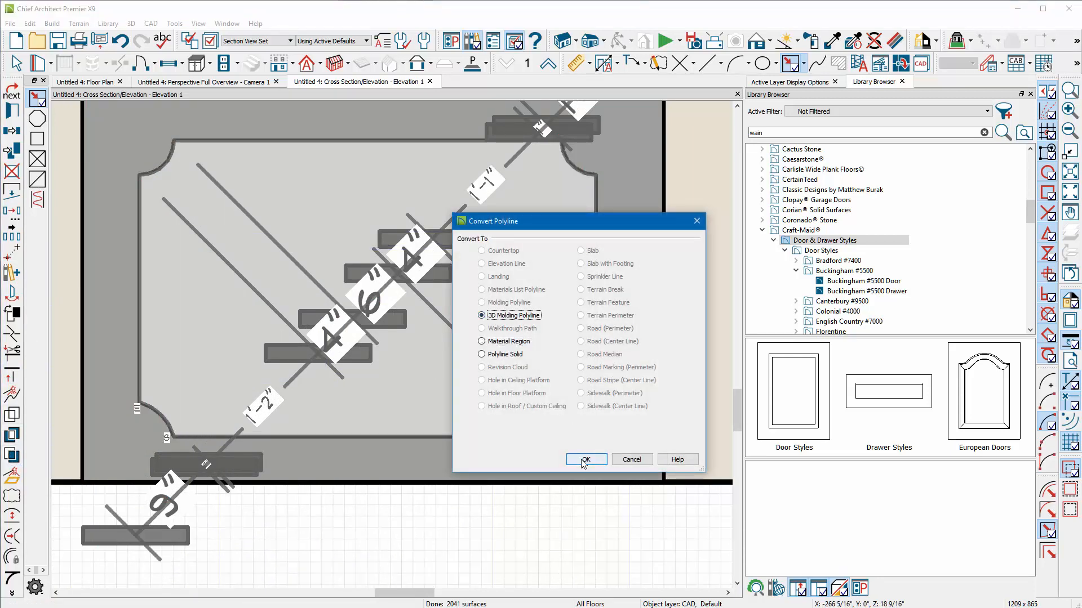
left_click(586, 460)
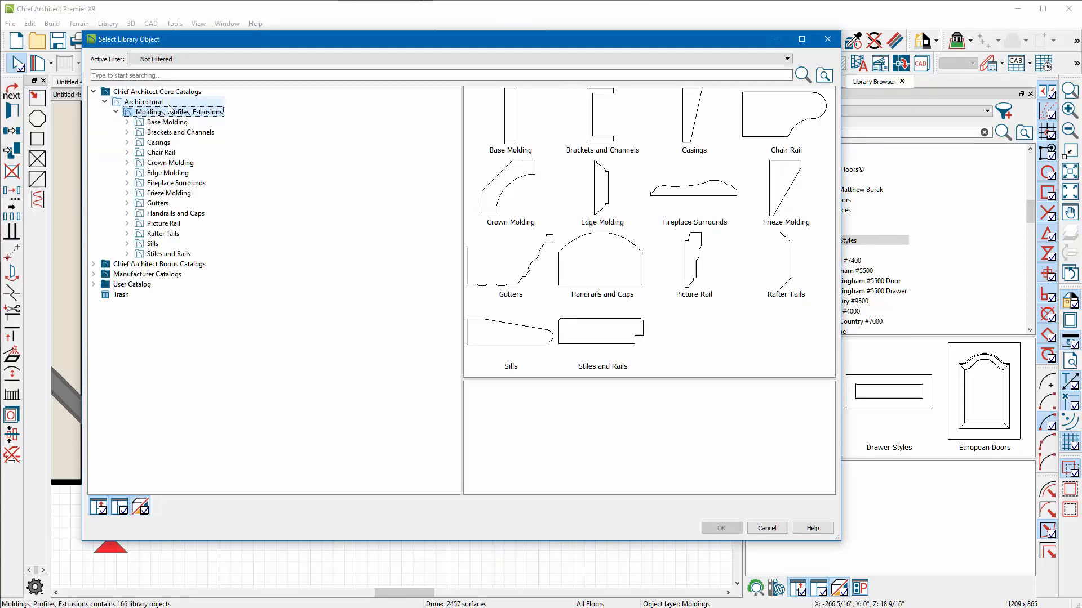
- Assign the CA-25 casing profile to the new 3D molding
left_click(160, 142)
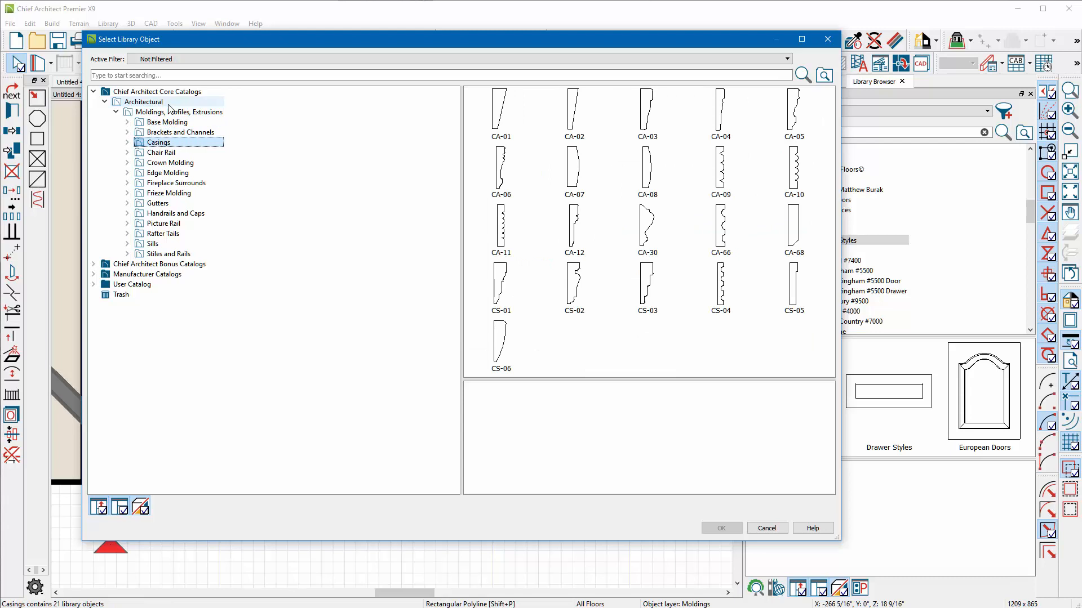
left_click(162, 152)
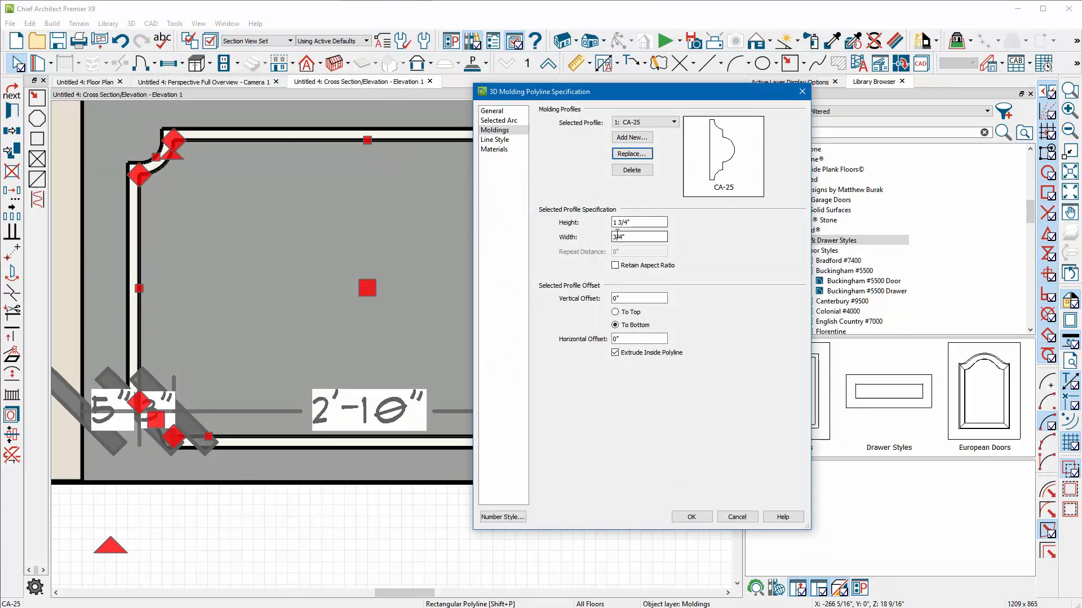
left_click(691, 518)
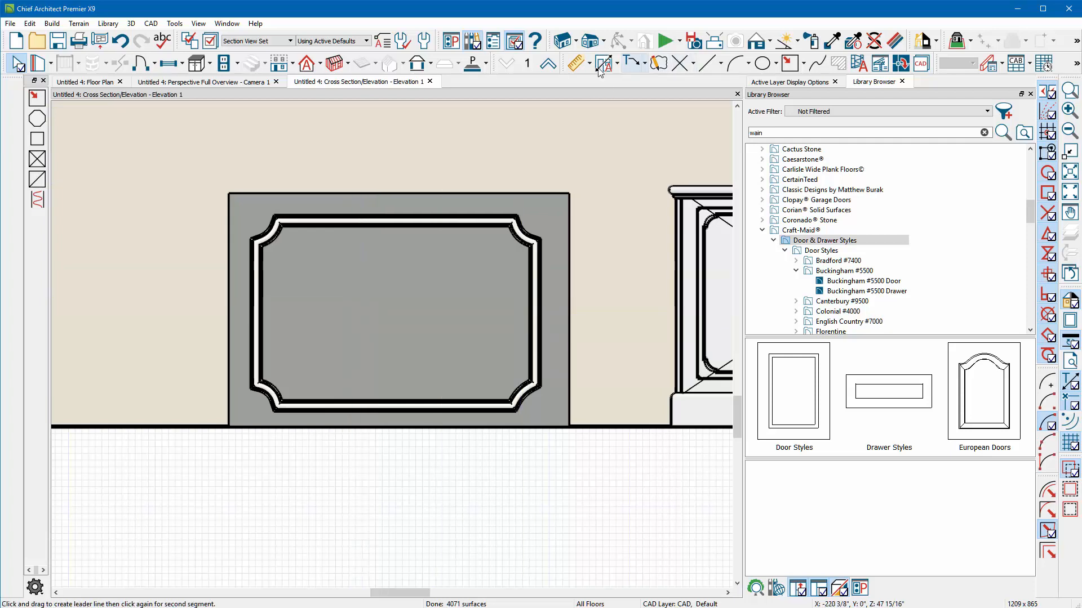
- Assign HighRes Cherry Sheet from Wood > Cherry as the panel's material and confirm
left_click(203, 81)
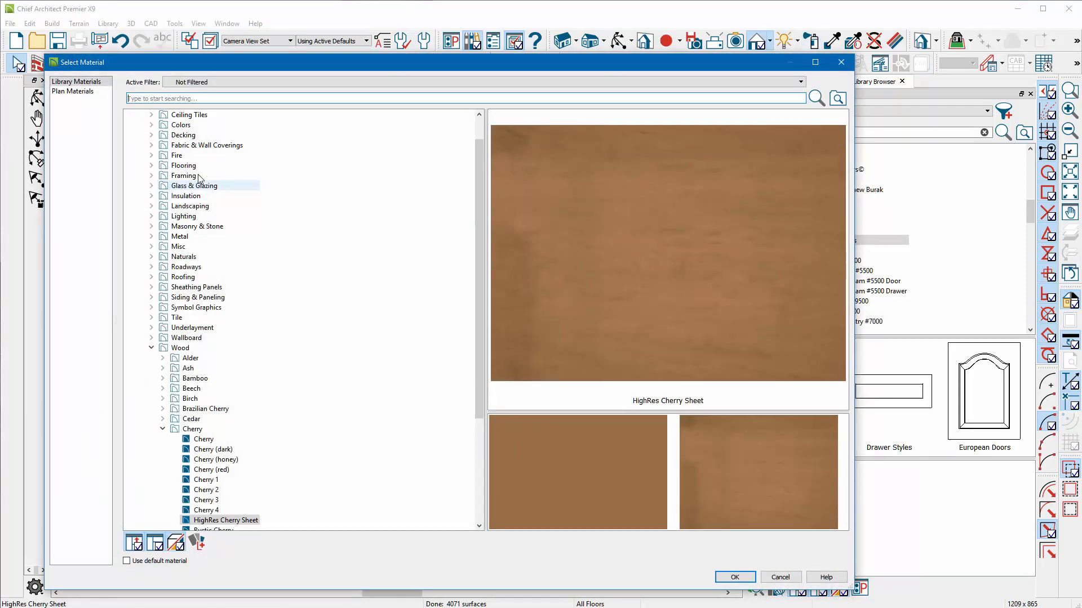
left_click(226, 520)
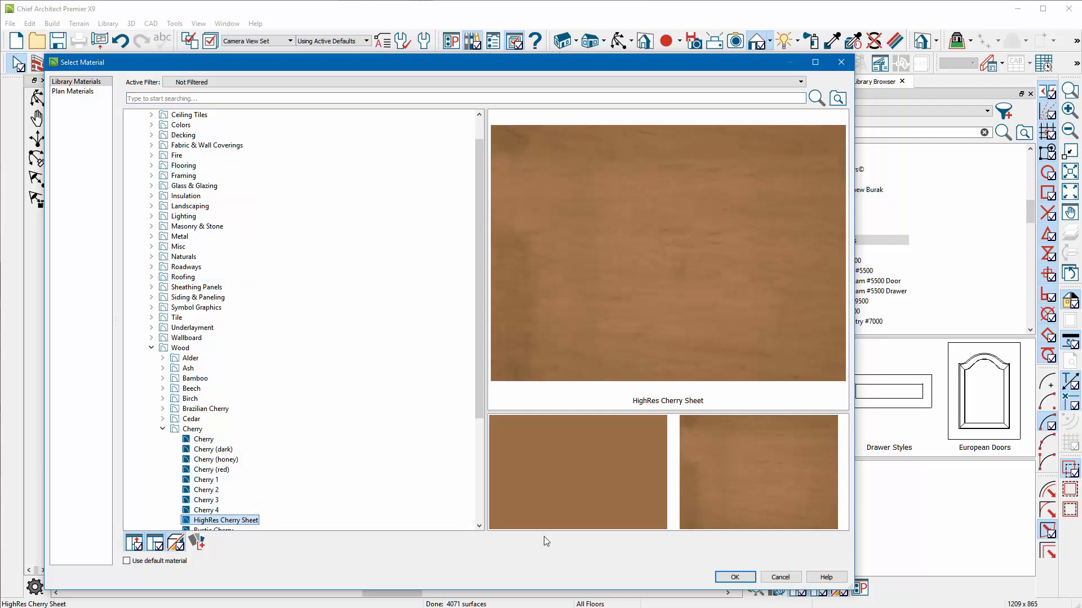
left_click(735, 577)
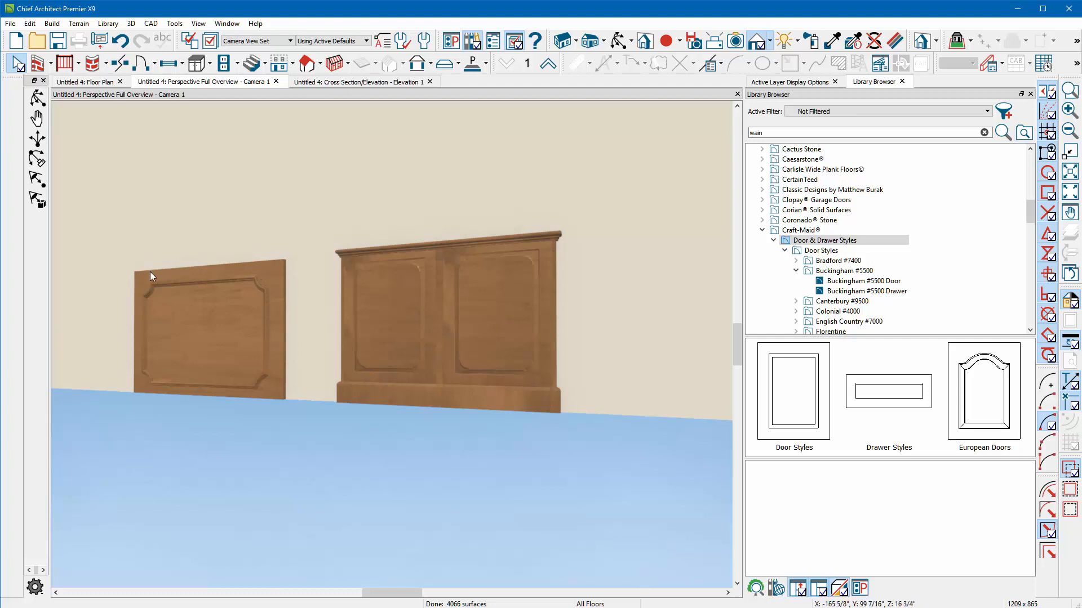
mouse_move(231, 404)
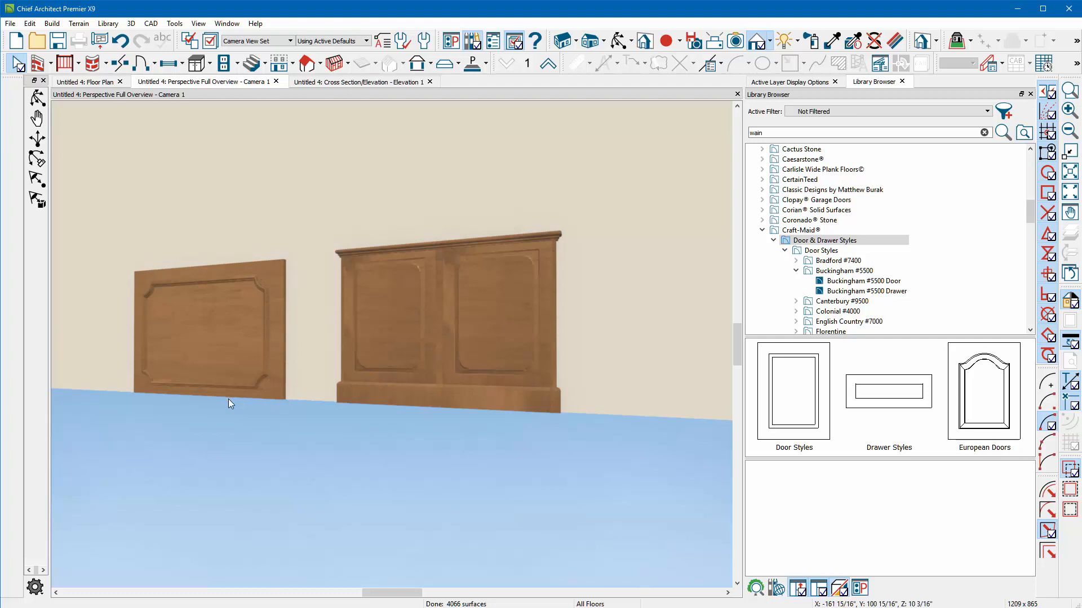
left_click(203, 332)
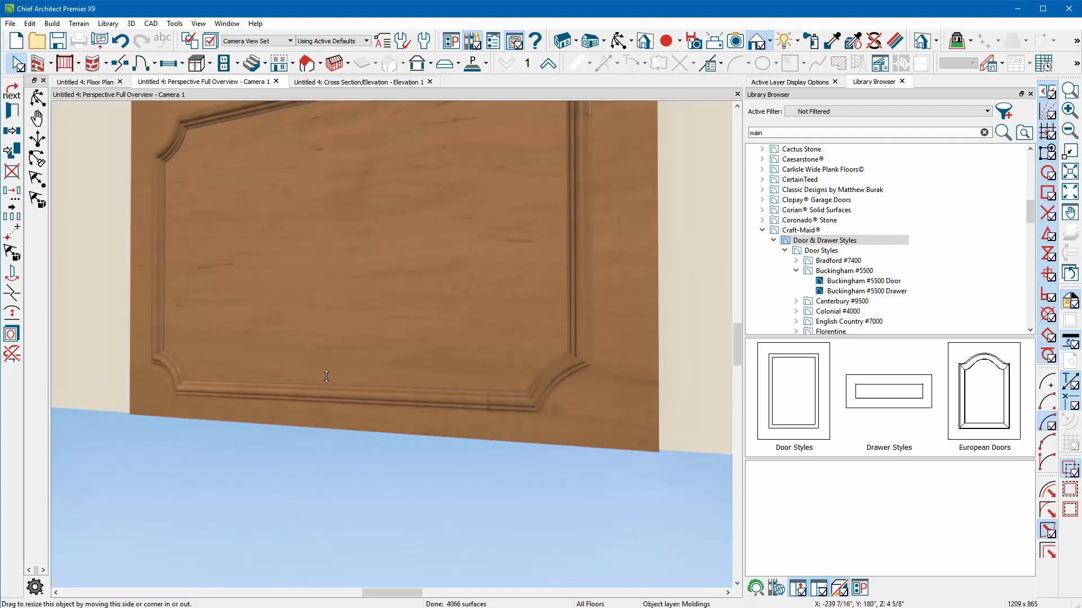
left_click(329, 376)
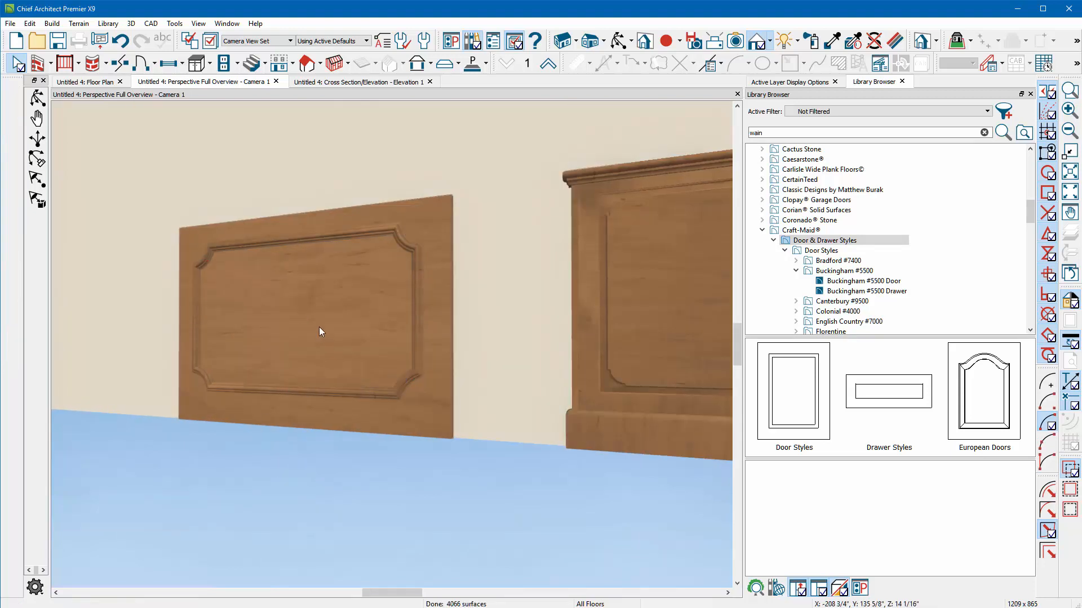
left_click(354, 82)
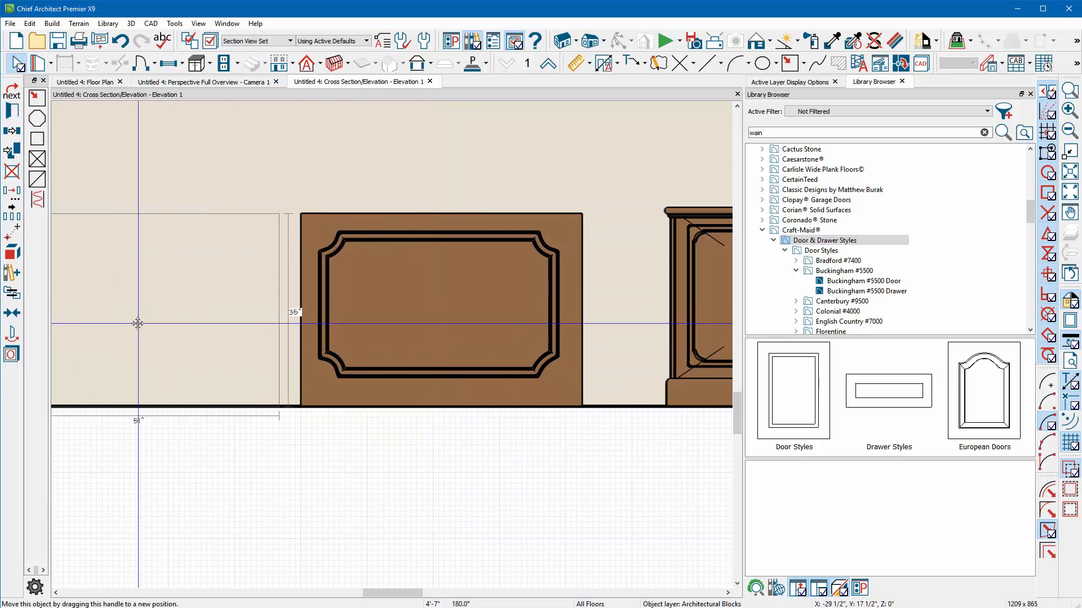
- Drag a copy of the cherry panel to the left along the wall, leaving a gap
left_click_drag(137, 322, 158, 313)
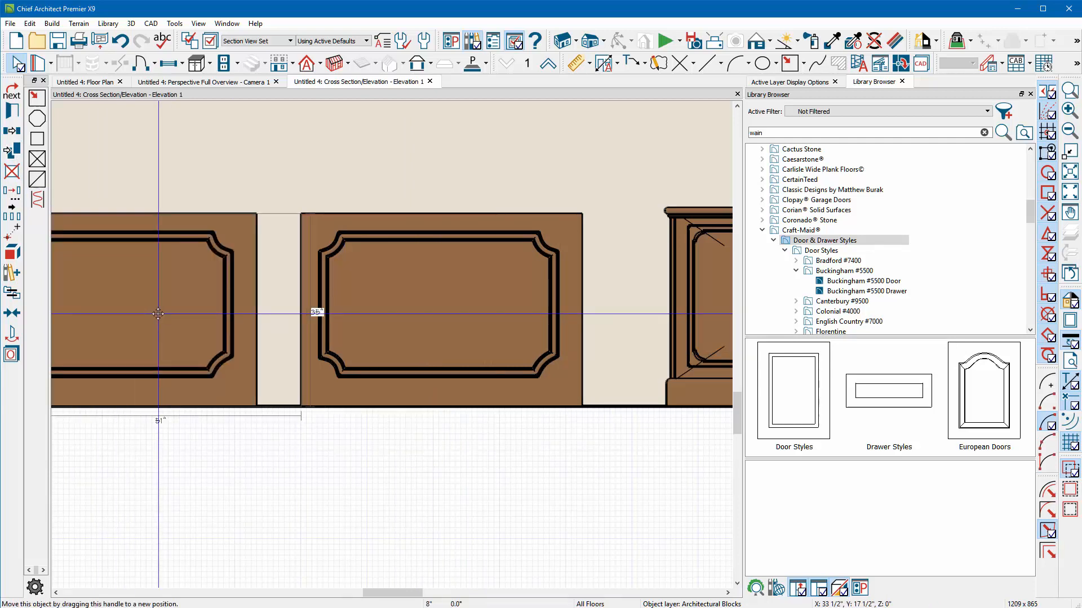
left_click(195, 81)
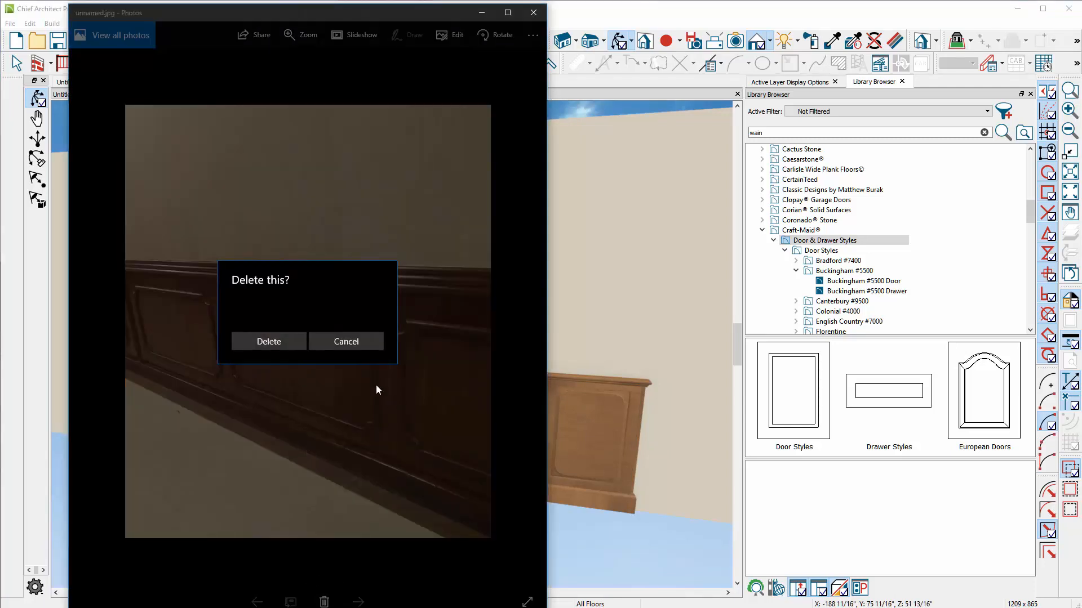
- Cancel the 'Delete this?' prompt so the wainscot reference photo stays
left_click(346, 341)
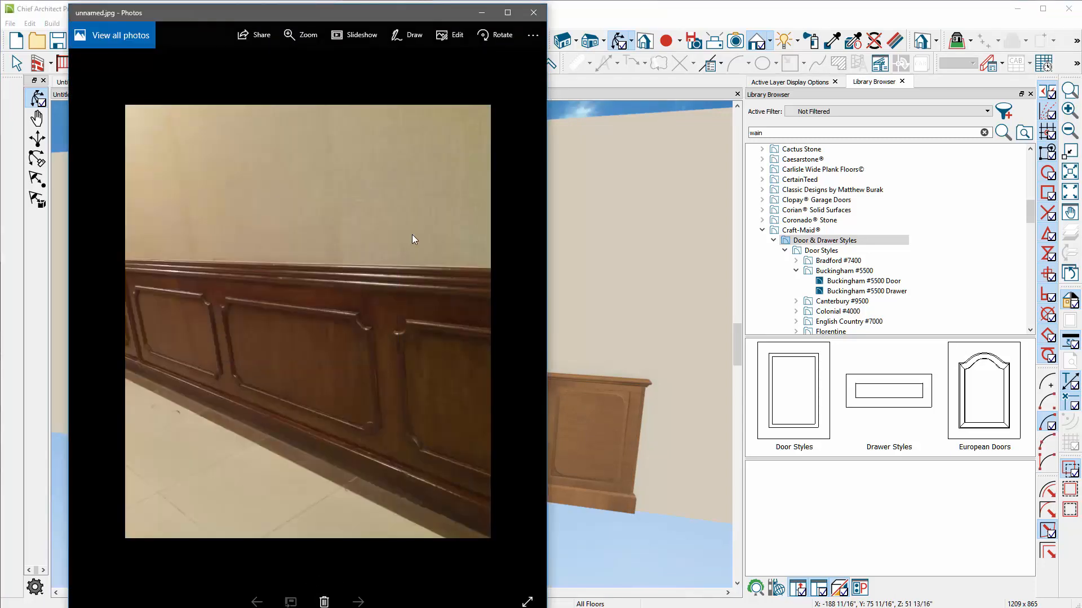